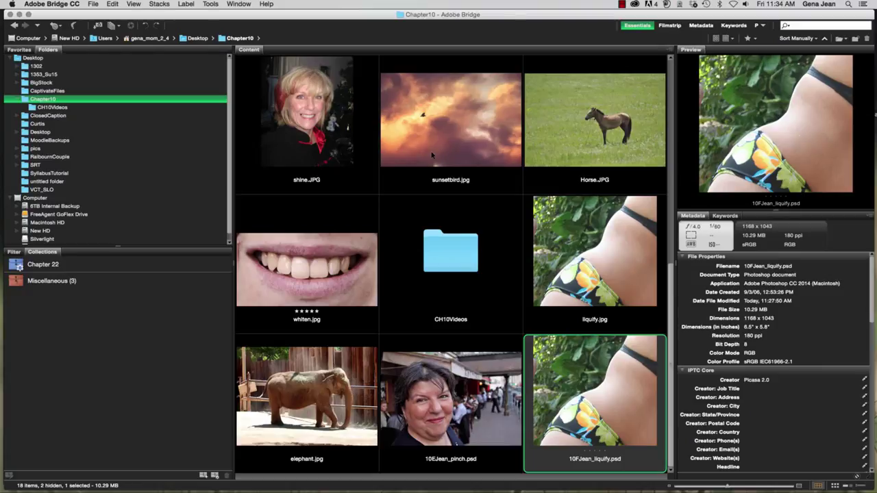
{"action": "mouse_move", "coordinate": [456, 145]}
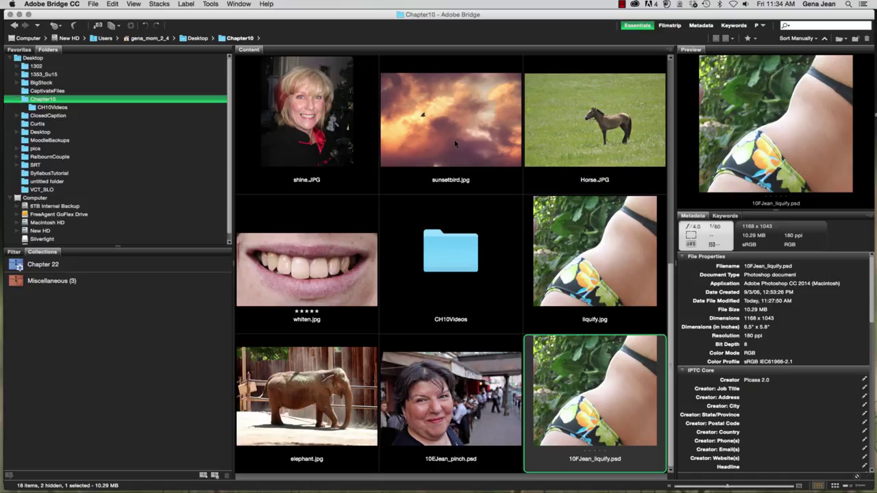
{"action": "mouse_move", "coordinate": [682, 284]}
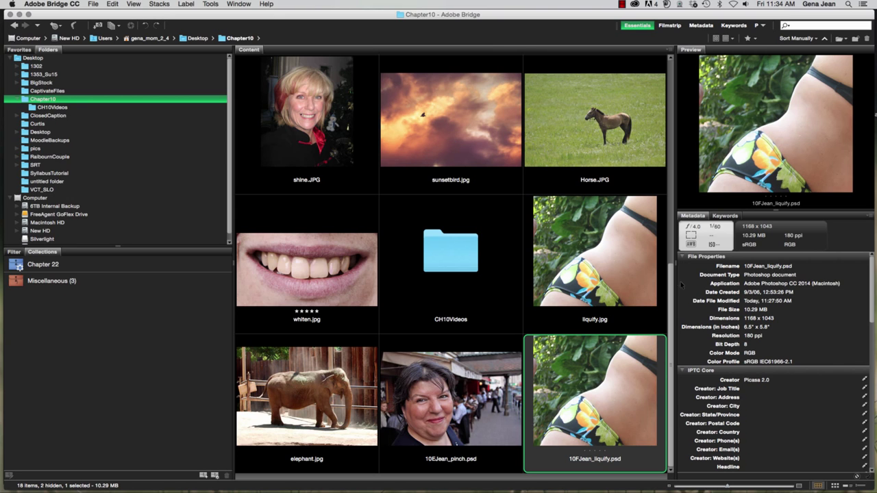
Select the selectiveblur.jpg portrait of the smiling woman in the Chapter10 folder.
{"action": "scroll", "scroll_direction": "down", "scroll_amount": 3}
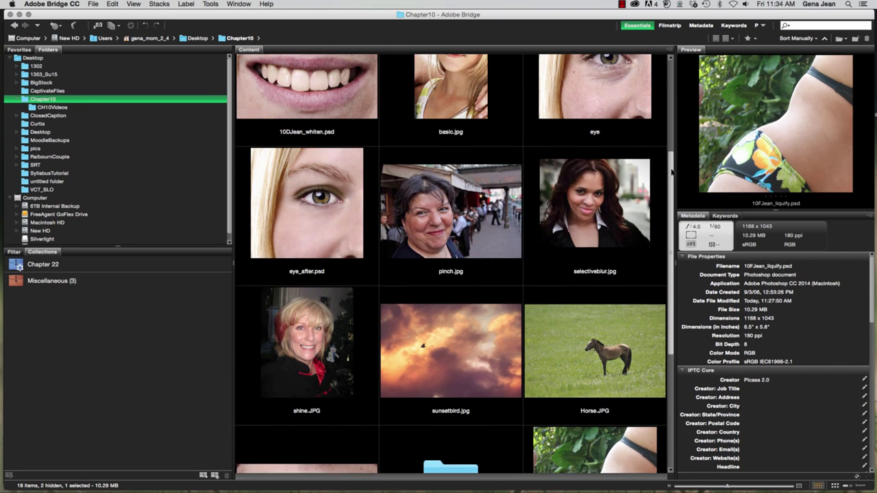
{"action": "left_click", "coordinate": [594, 213]}
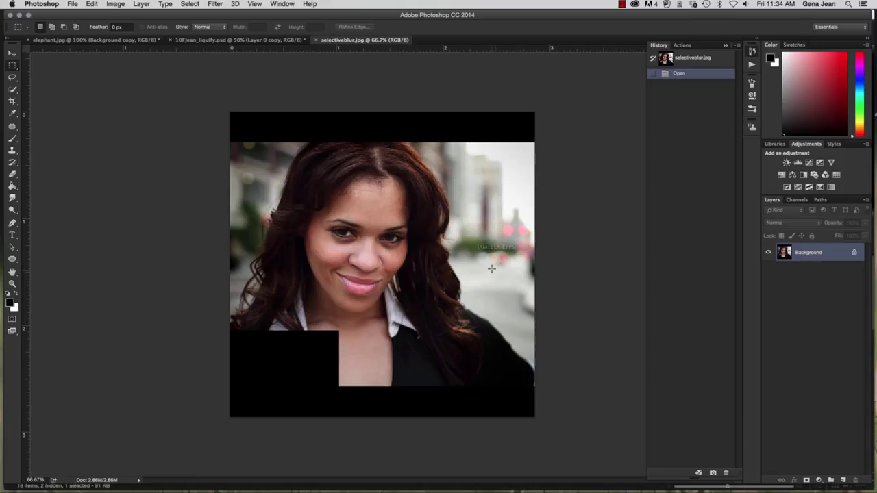
{"action": "mouse_move", "coordinate": [487, 271]}
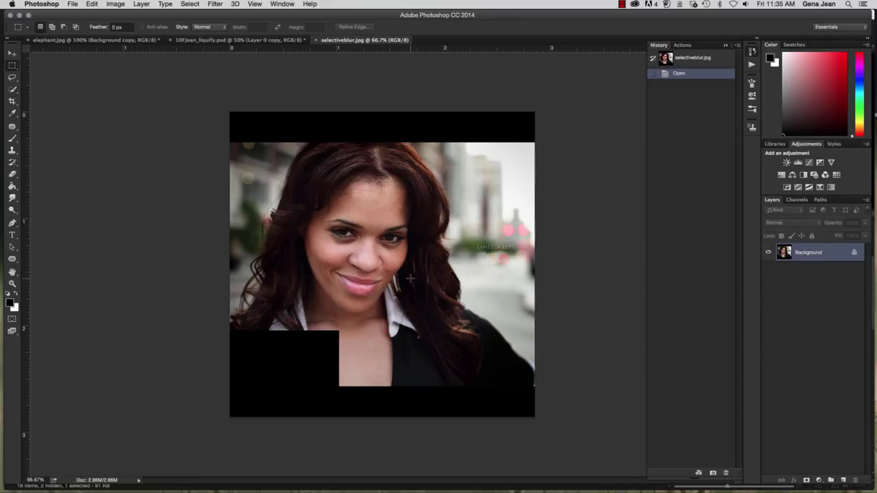
{"action": "mouse_move", "coordinate": [474, 285]}
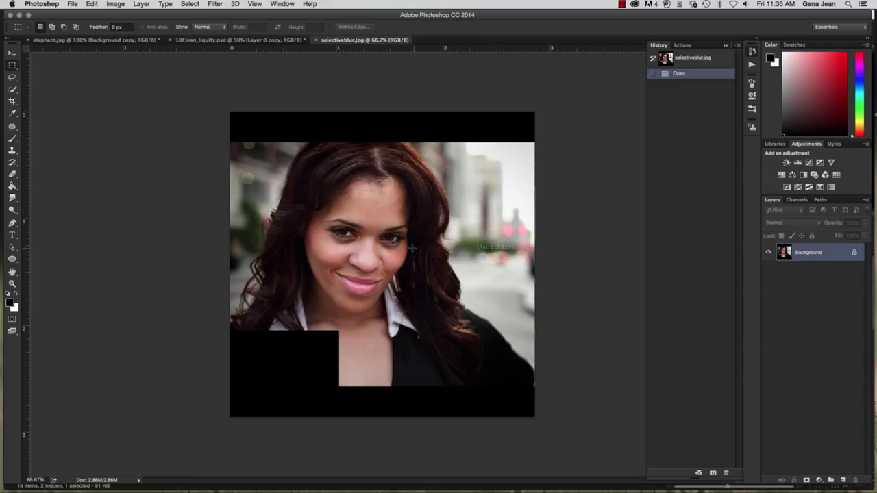
{"action": "mouse_move", "coordinate": [488, 302]}
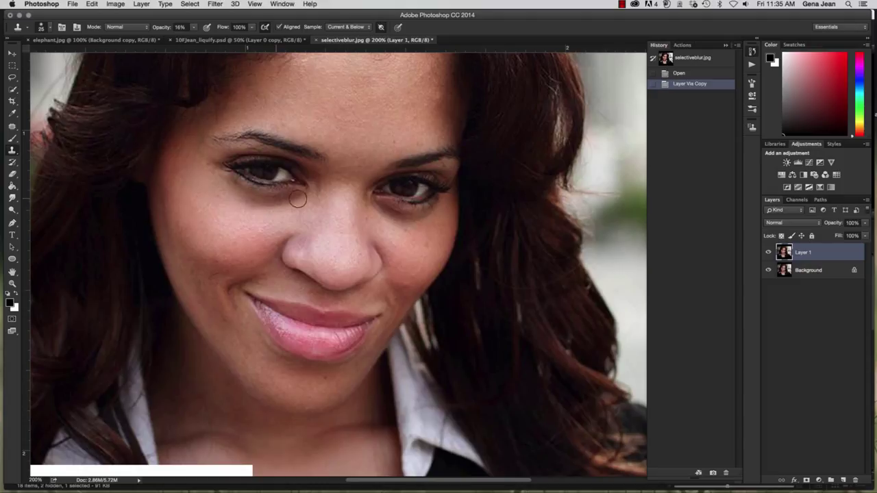
Clone clean skin over the spots beneath the eye, the cheek mark and the eye-corner blemish.
{"action": "left_click", "coordinate": [294, 200]}
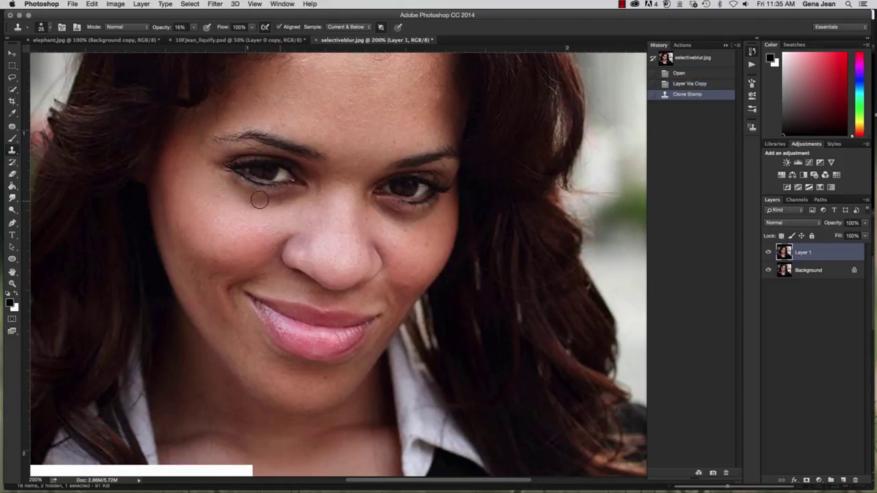
{"action": "left_click", "coordinate": [263, 218]}
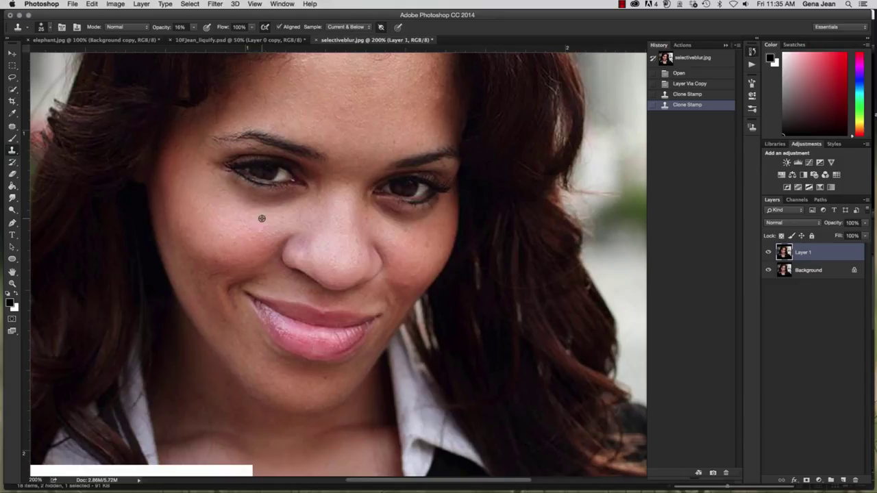
{"action": "left_click", "coordinate": [246, 222]}
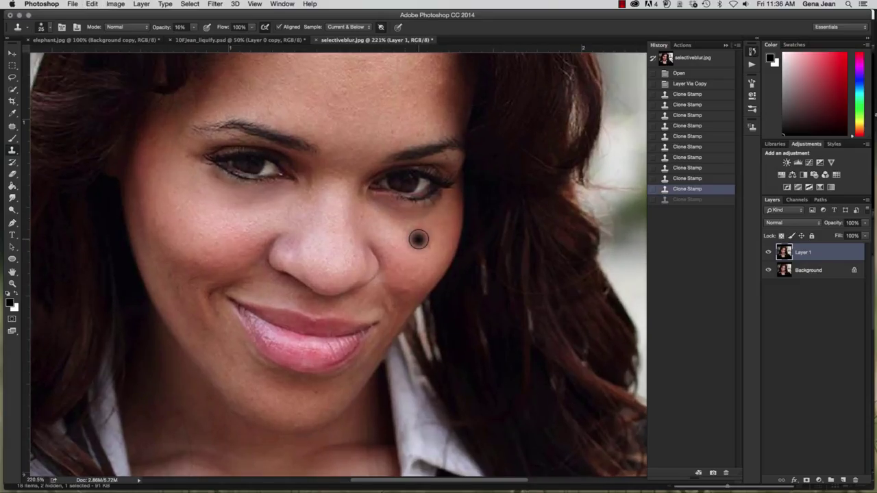
{"action": "left_click_drag", "start_coordinate": [418, 240], "coordinate": [383, 228]}
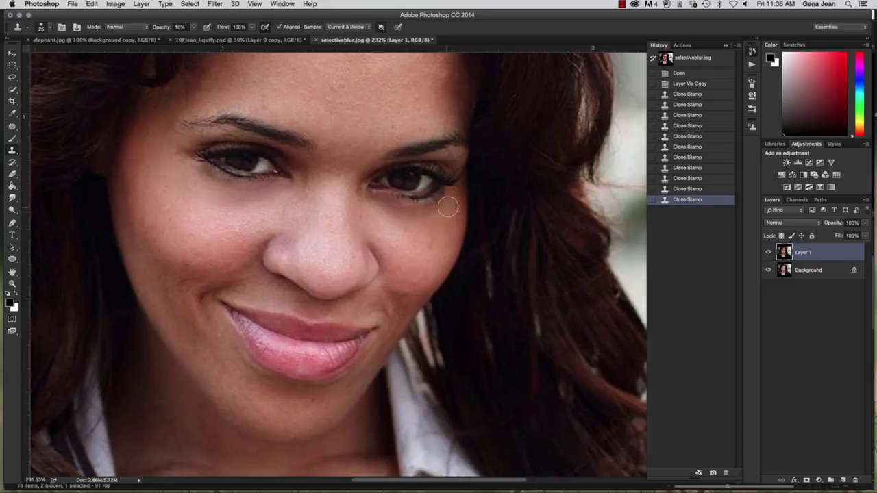
{"action": "left_click", "coordinate": [447, 209]}
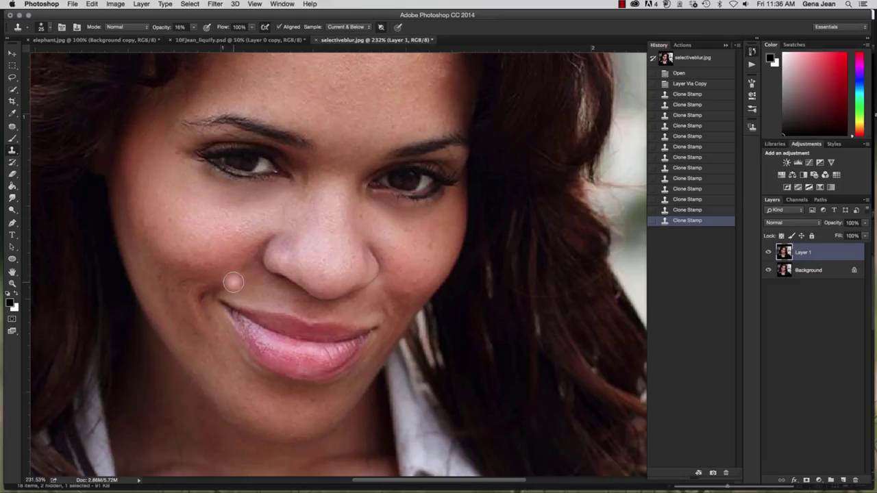
{"action": "mouse_move", "coordinate": [235, 293]}
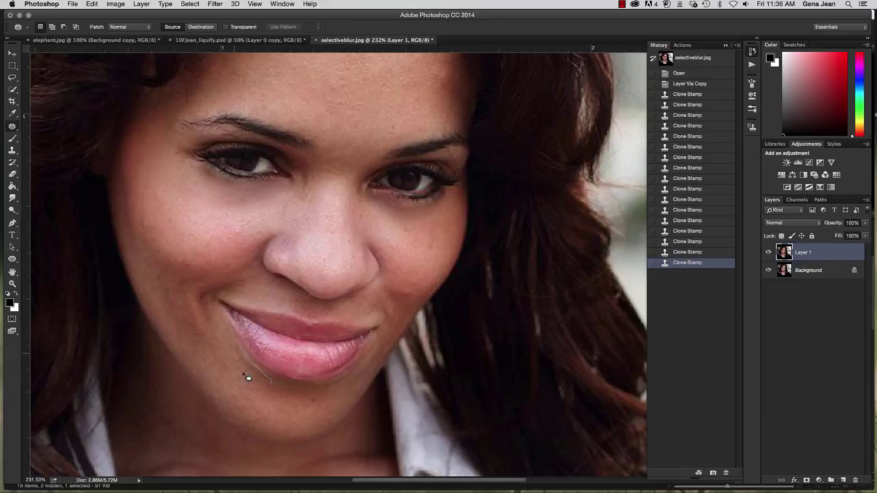
Patch the blemish below the lower lip and the two spots on the chin.
{"action": "left_click_drag", "start_coordinate": [235, 339], "coordinate": [257, 383]}
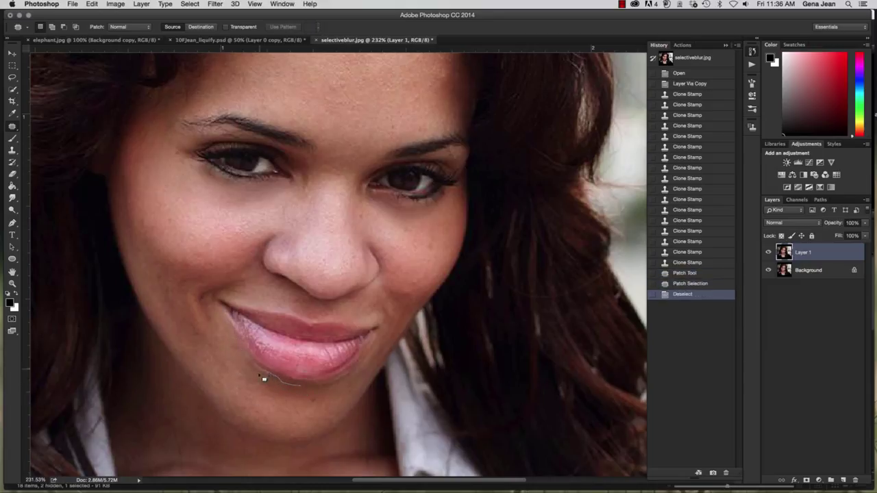
{"action": "left_click_drag", "start_coordinate": [263, 381], "coordinate": [295, 394]}
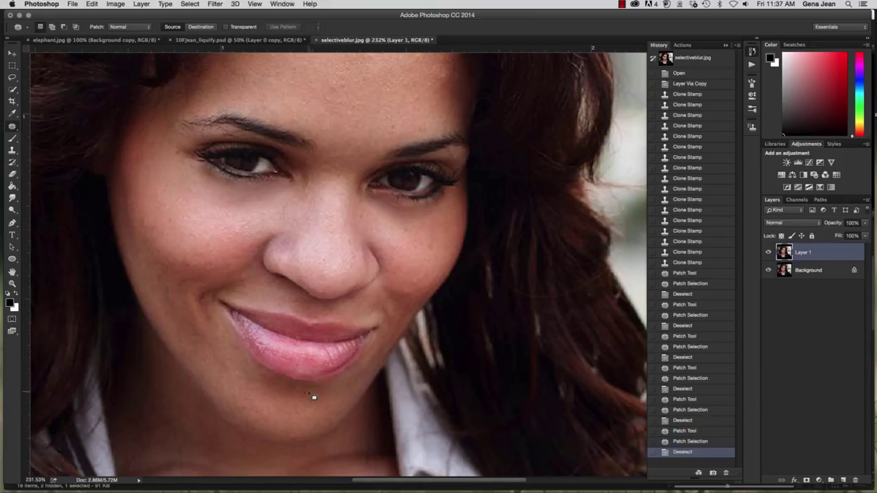
{"action": "left_click_drag", "start_coordinate": [312, 397], "coordinate": [301, 397]}
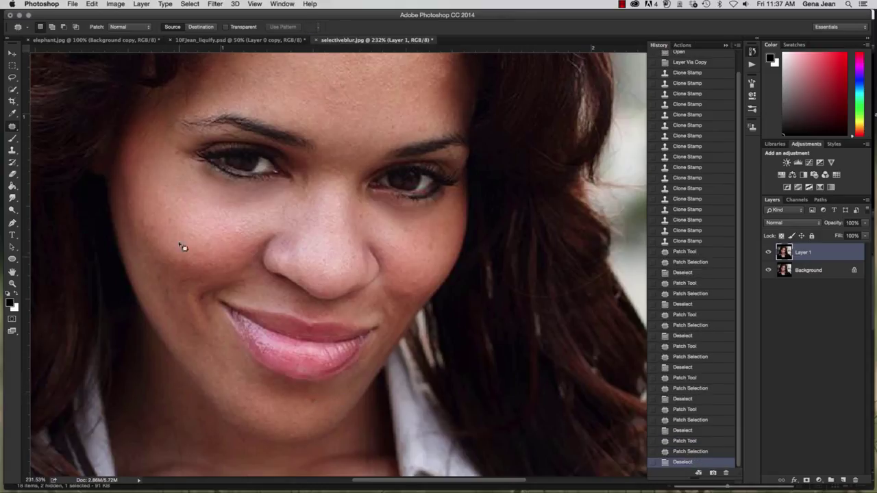
Heal the small face spot and the two forehead spots with single Spot Healing dabs.
{"action": "left_click", "coordinate": [9, 126]}
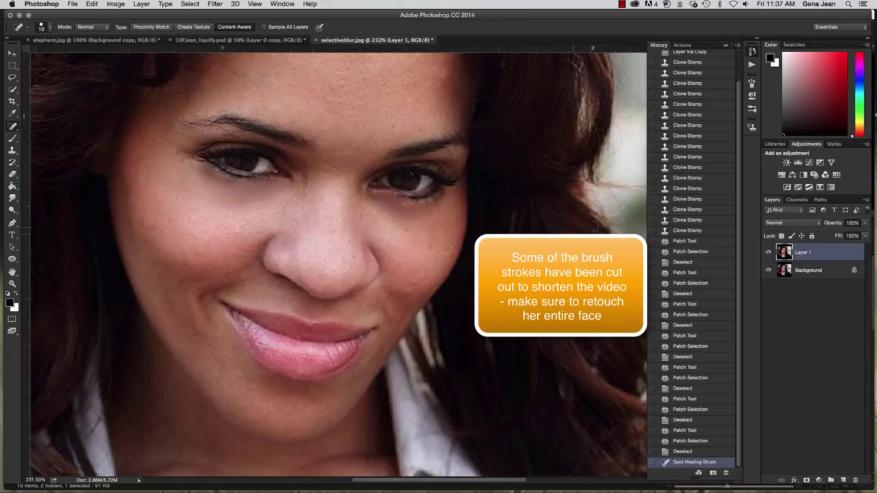
{"action": "left_click", "coordinate": [186, 293]}
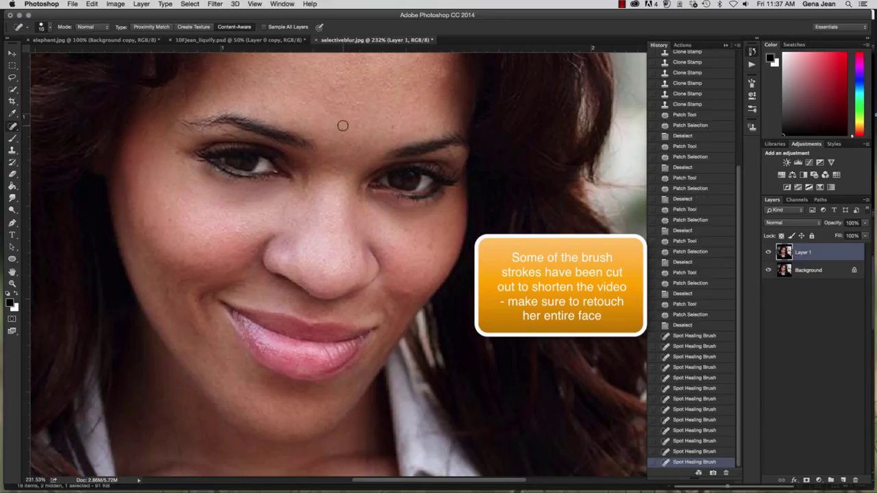
{"action": "left_click", "coordinate": [340, 98]}
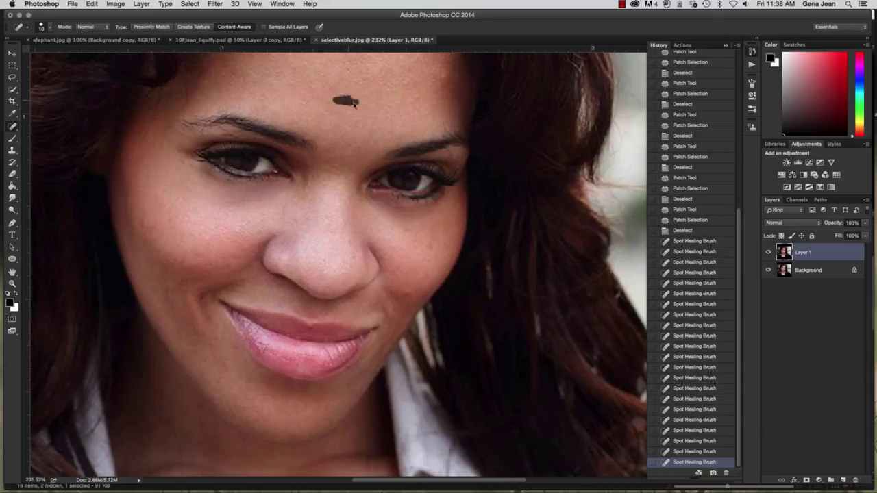
{"action": "left_click", "coordinate": [335, 109]}
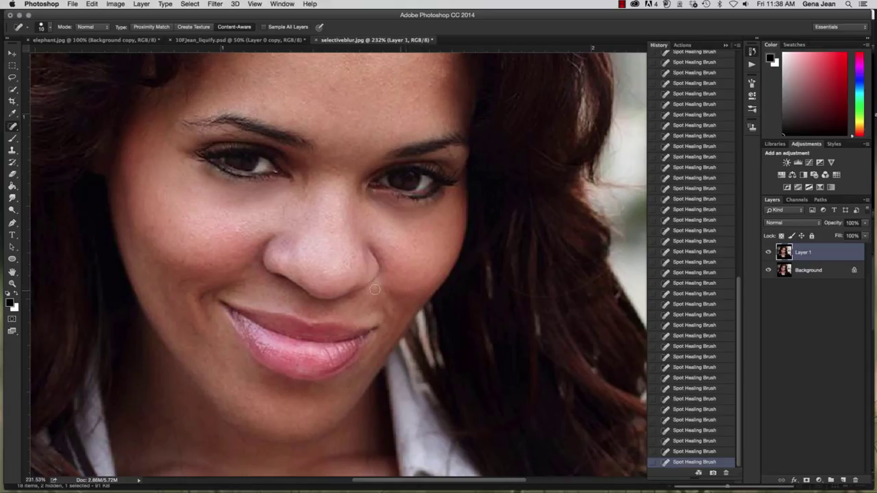
{"action": "mouse_move", "coordinate": [356, 302]}
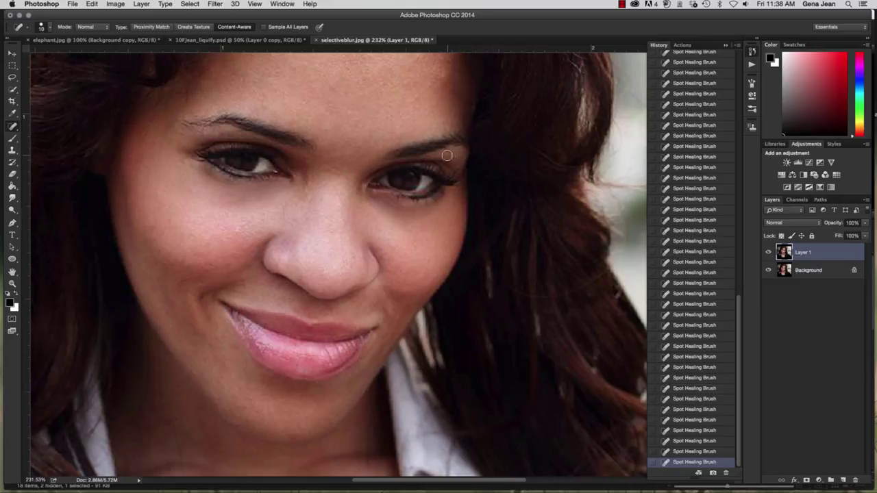
{"action": "mouse_move", "coordinate": [447, 151]}
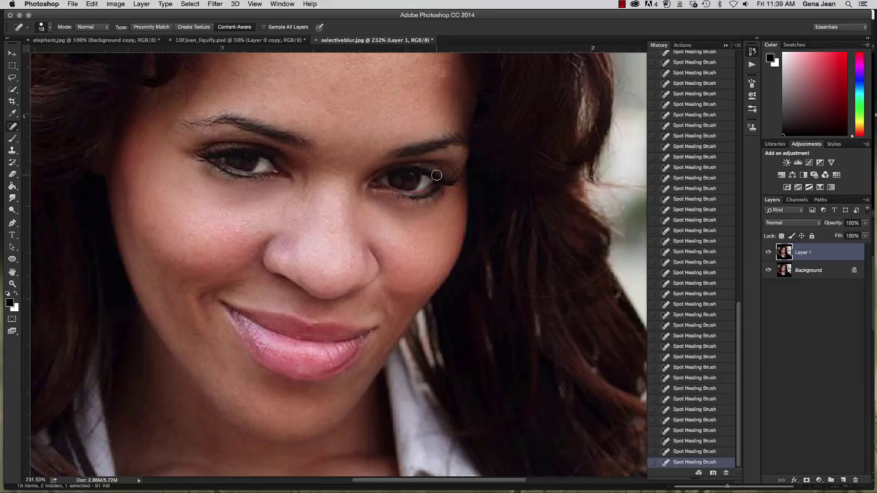
Select the retouched Layer 1 and duplicate it as Layer 1 copy.
{"action": "left_click", "coordinate": [767, 252]}
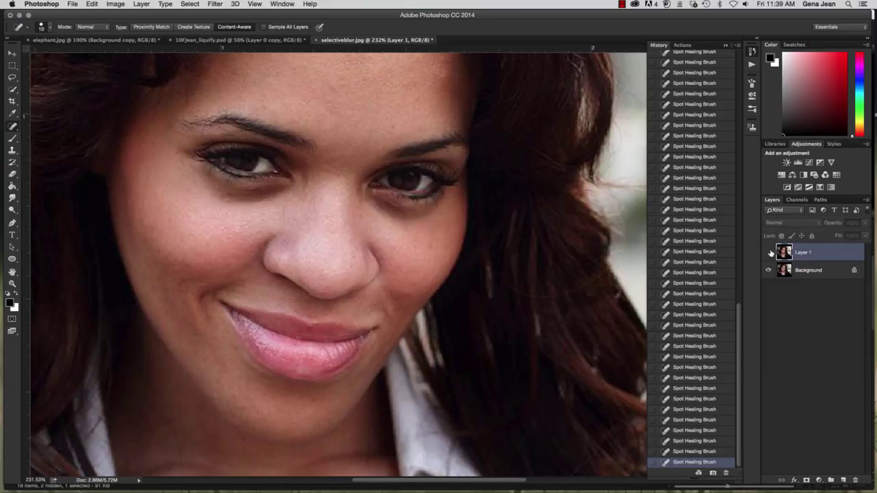
{"action": "left_click", "coordinate": [768, 252]}
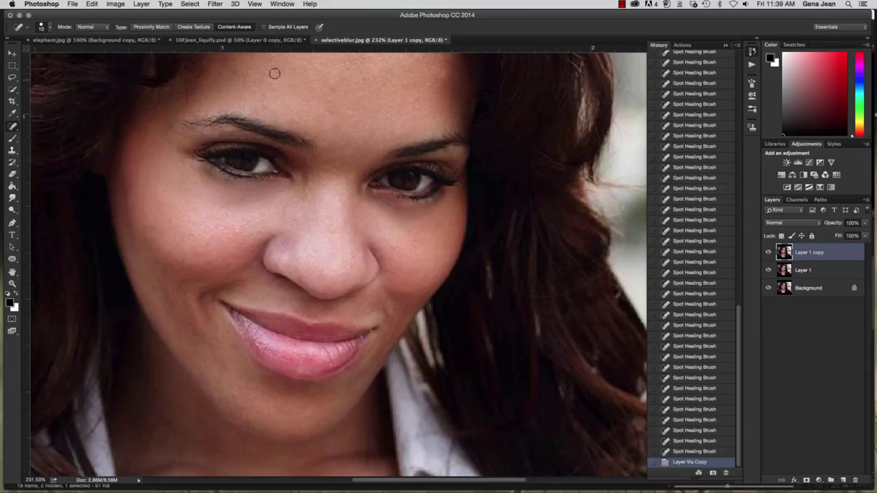
Apply a Gaussian Blur with the radius settled at 6.0 pixels after previewing against the original.
{"action": "left_click", "coordinate": [216, 5]}
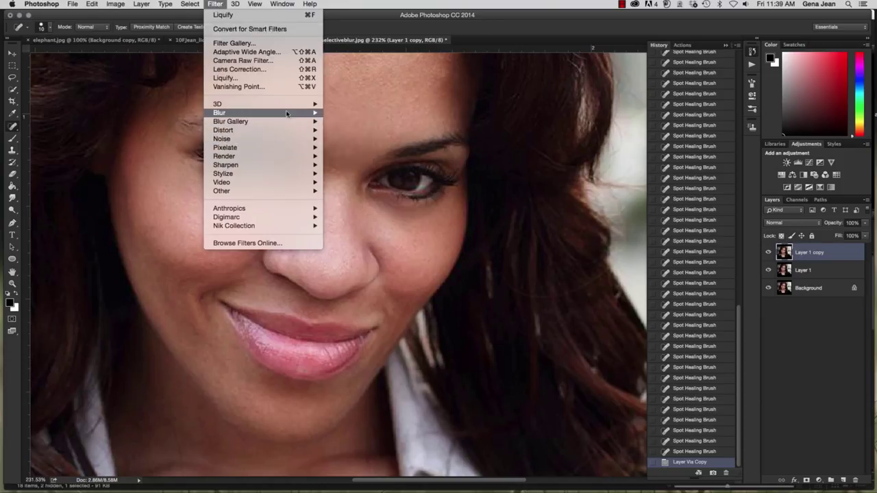
{"action": "mouse_move", "coordinate": [354, 148]}
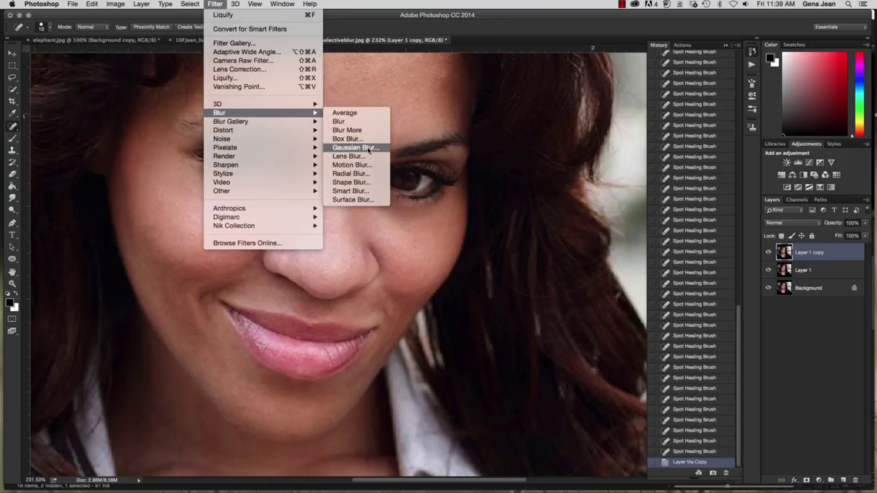
{"action": "left_click", "coordinate": [355, 148]}
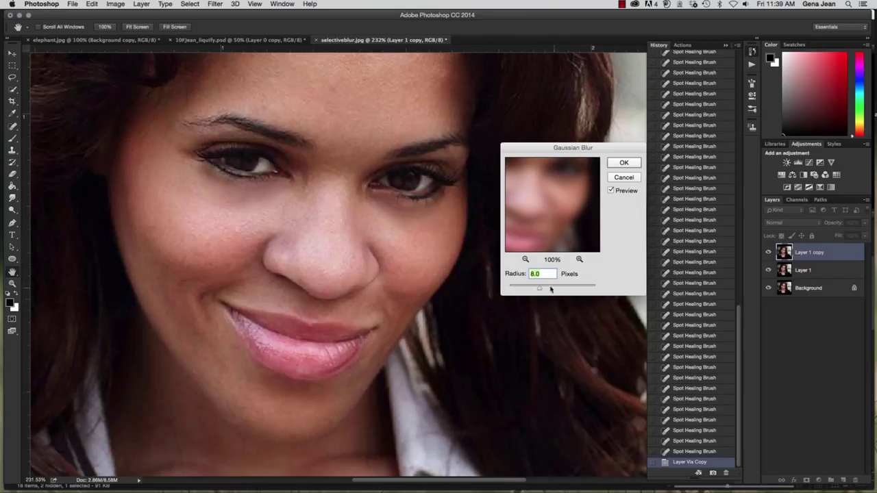
{"action": "left_click_drag", "start_coordinate": [540, 286], "coordinate": [603, 286]}
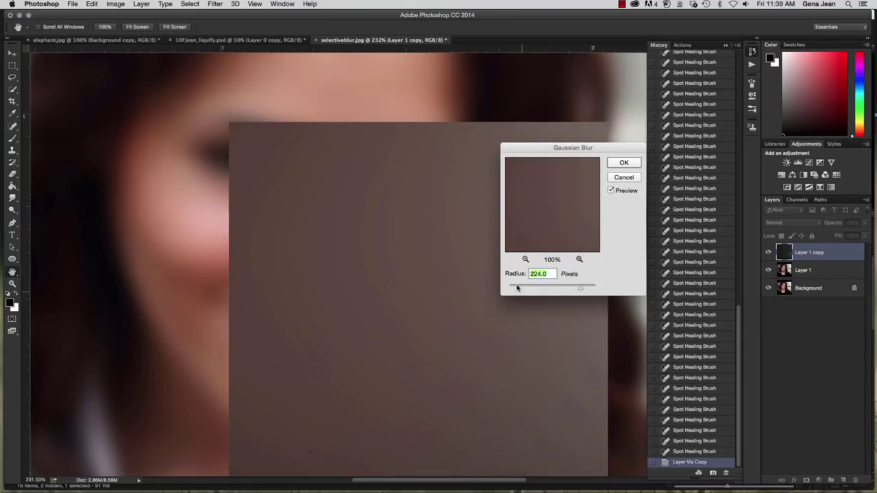
{"action": "left_click_drag", "start_coordinate": [581, 288], "coordinate": [556, 288]}
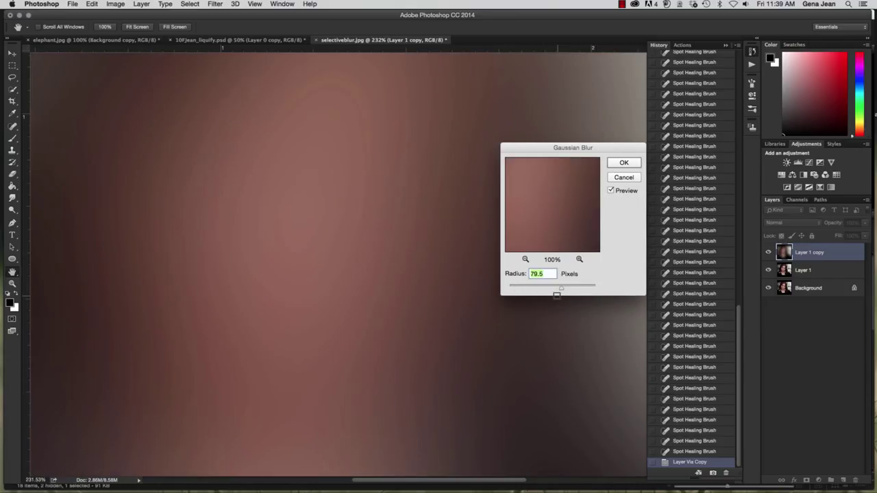
{"action": "left_click_drag", "start_coordinate": [556, 283], "coordinate": [542, 284]}
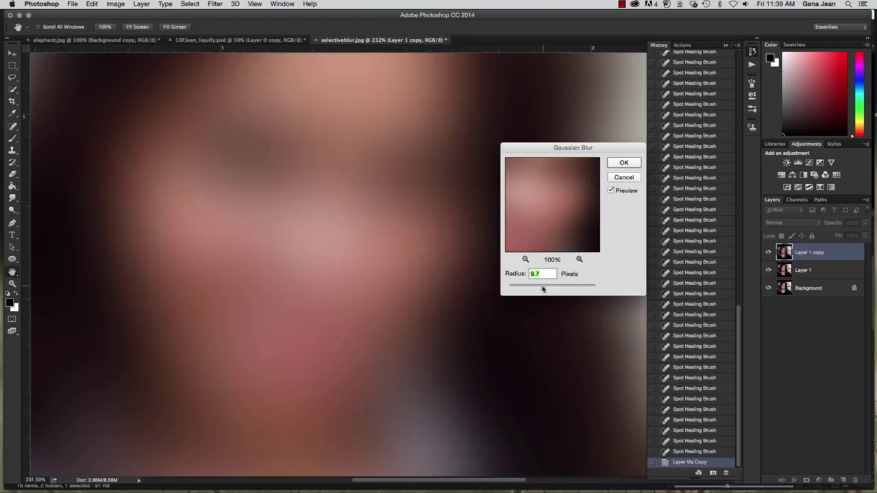
{"action": "left_click_drag", "start_coordinate": [568, 285], "coordinate": [531, 285]}
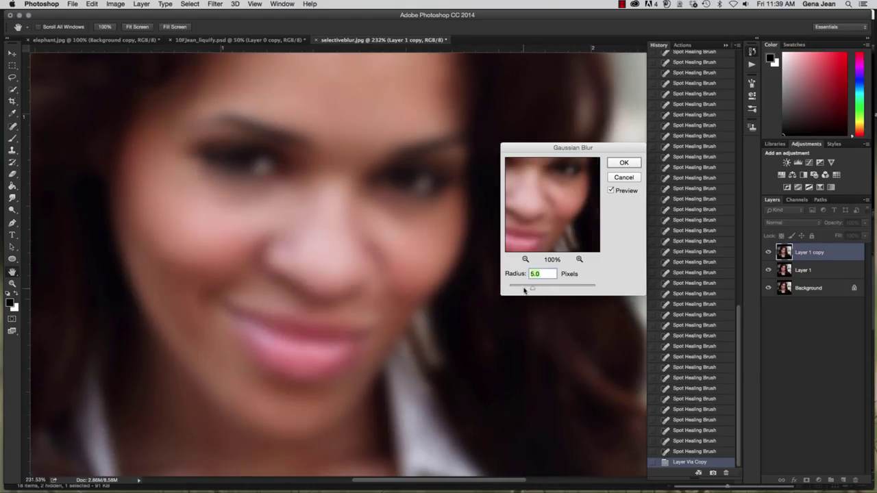
{"action": "left_click_drag", "start_coordinate": [532, 284], "coordinate": [513, 284]}
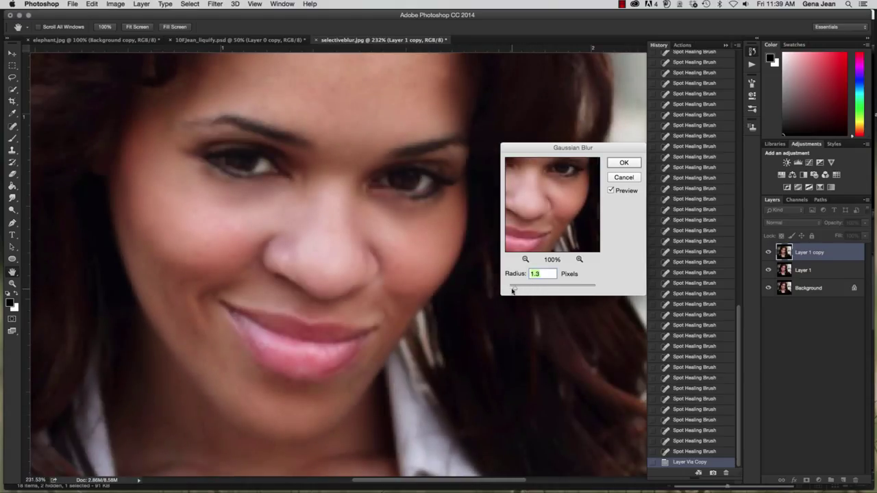
{"action": "left_click_drag", "start_coordinate": [510, 284], "coordinate": [526, 283]}
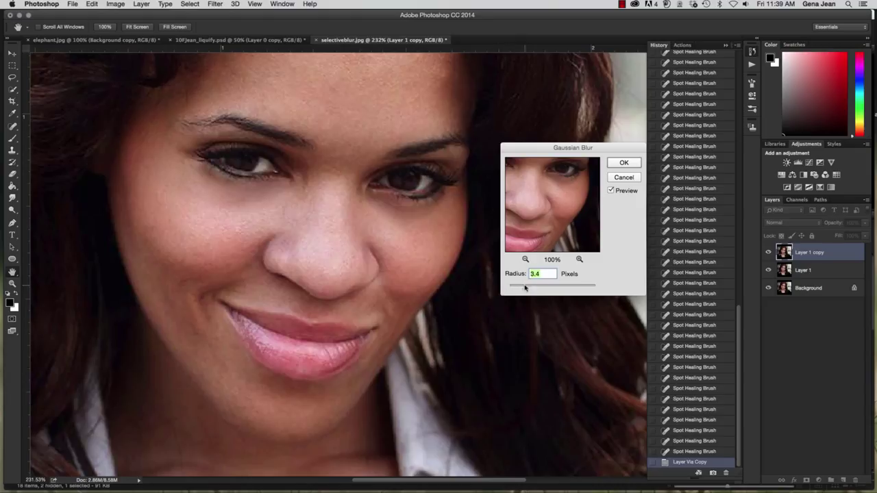
{"action": "left_click_drag", "start_coordinate": [526, 283], "coordinate": [533, 284]}
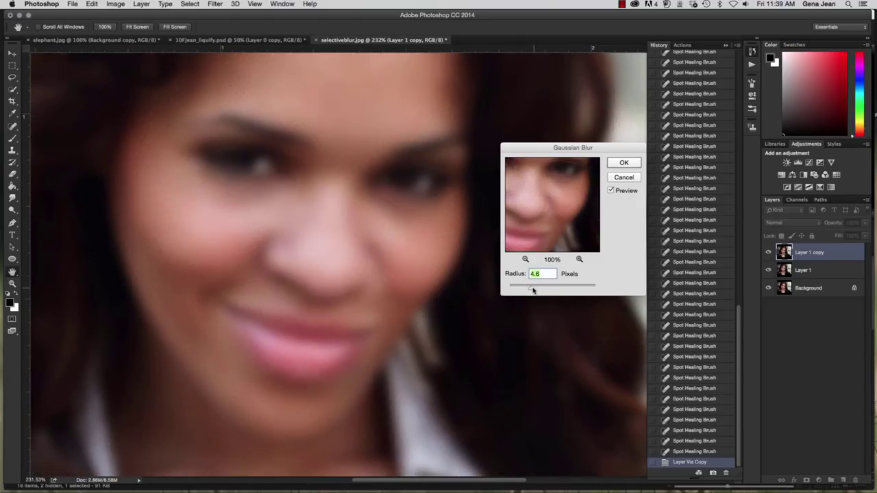
{"action": "left_click_drag", "start_coordinate": [531, 284], "coordinate": [541, 283]}
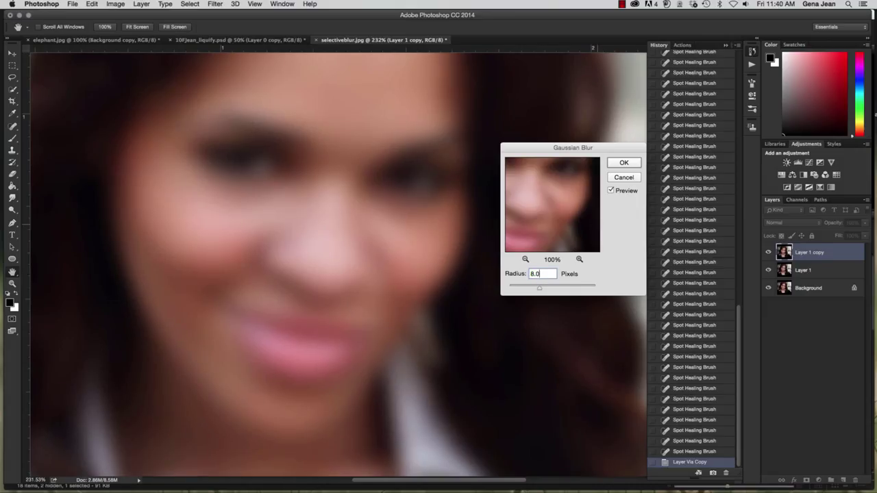
{"action": "left_click", "coordinate": [611, 191]}
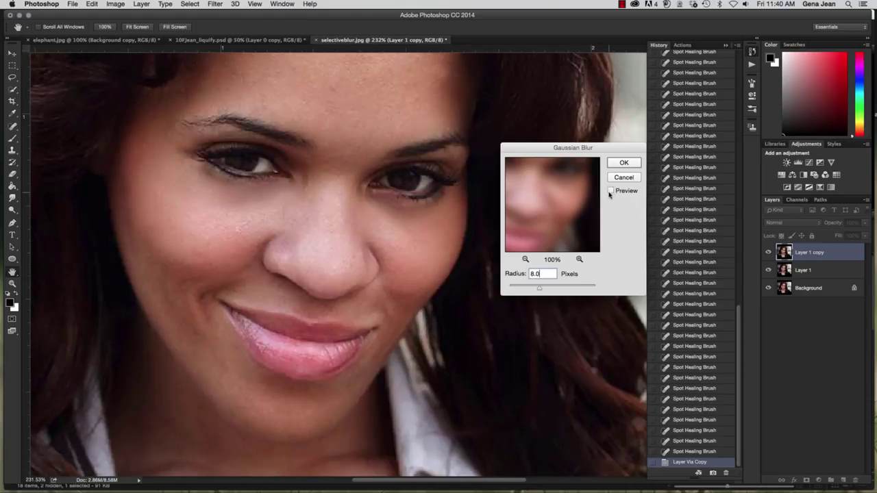
{"action": "left_click", "coordinate": [623, 162]}
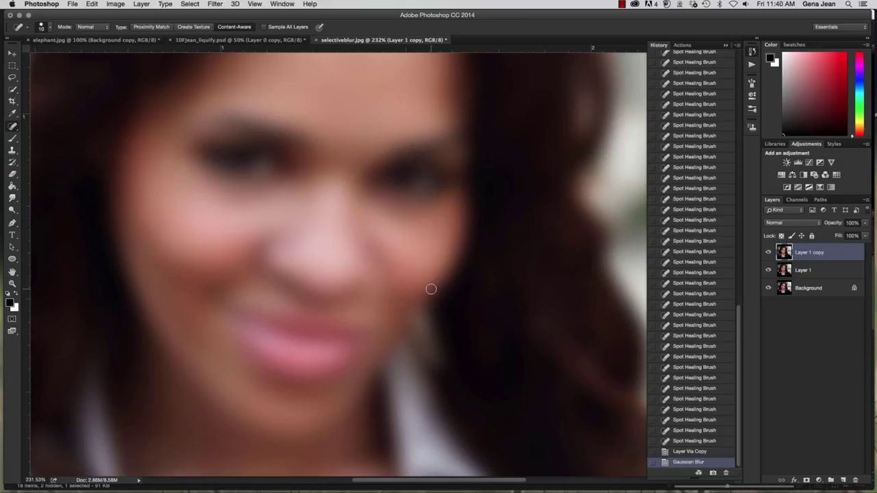
{"action": "mouse_move", "coordinate": [498, 227]}
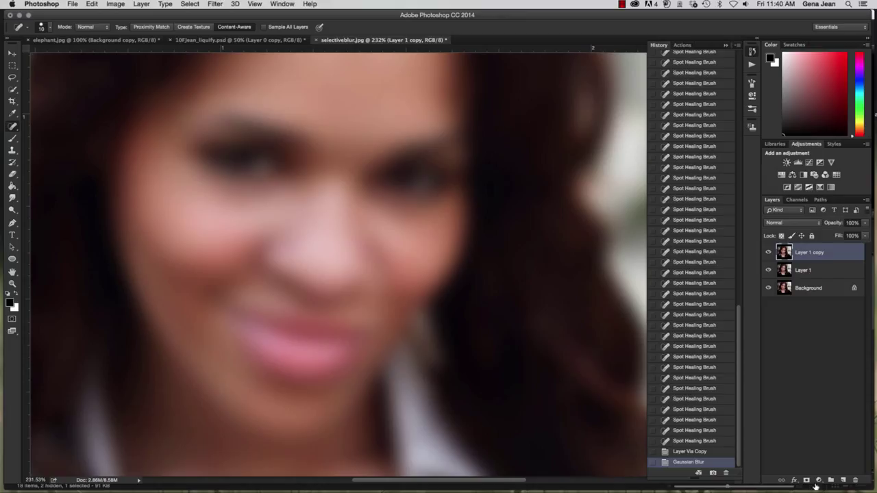
Add a layer mask to the blurred Layer 1 copy and fill it with black.
{"action": "left_click", "coordinate": [807, 477]}
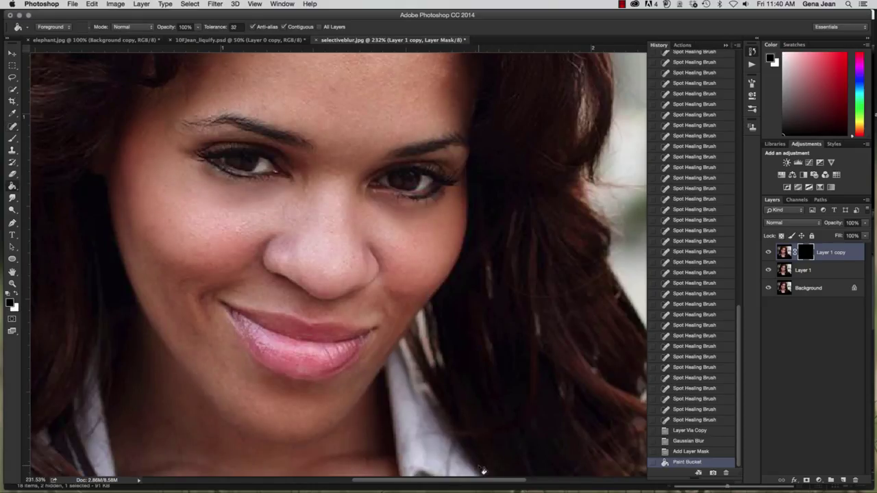
{"action": "left_click", "coordinate": [767, 252]}
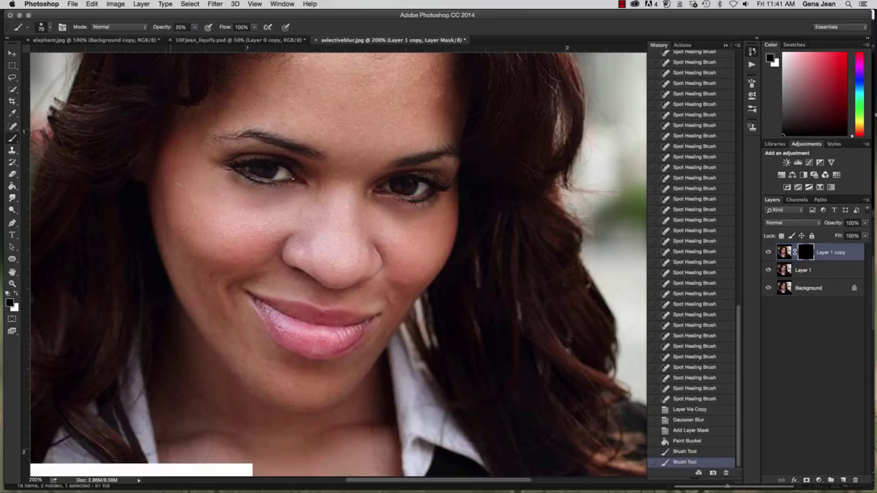
{"action": "mouse_move", "coordinate": [632, 299]}
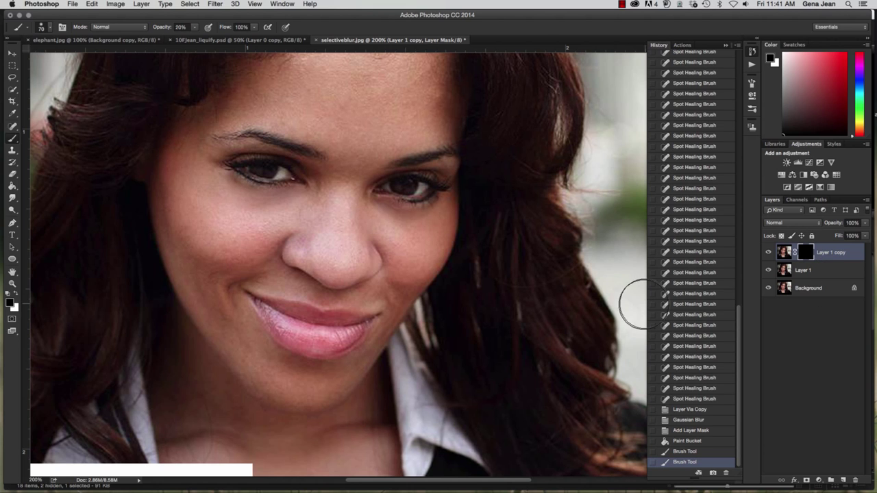
Brush low-opacity white on the mask over the nose, right cheek and forehead between the brows.
{"action": "left_click", "coordinate": [318, 247]}
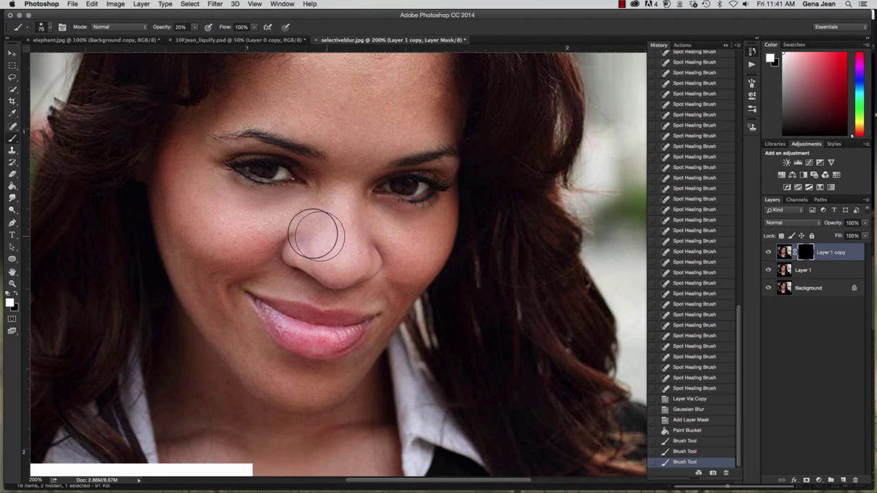
{"action": "mouse_move", "coordinate": [363, 220]}
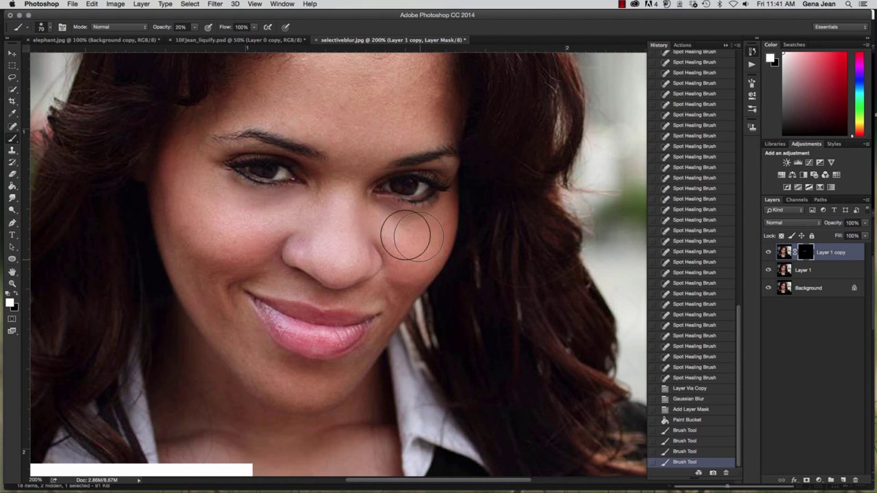
{"action": "left_click_drag", "start_coordinate": [411, 235], "coordinate": [240, 226]}
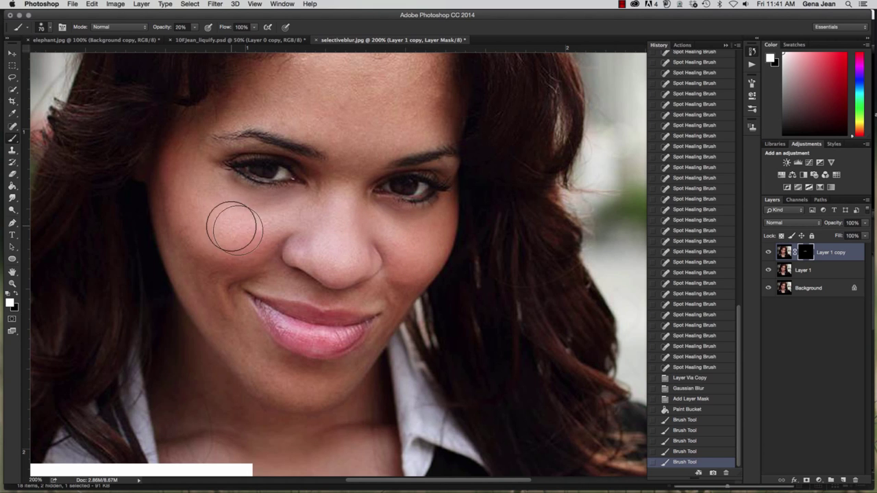
{"action": "mouse_move", "coordinate": [287, 222]}
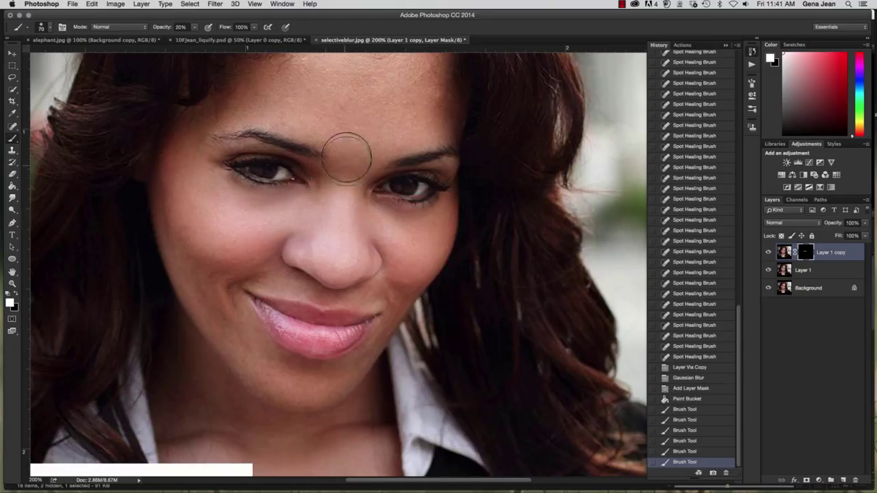
{"action": "left_click", "coordinate": [348, 156]}
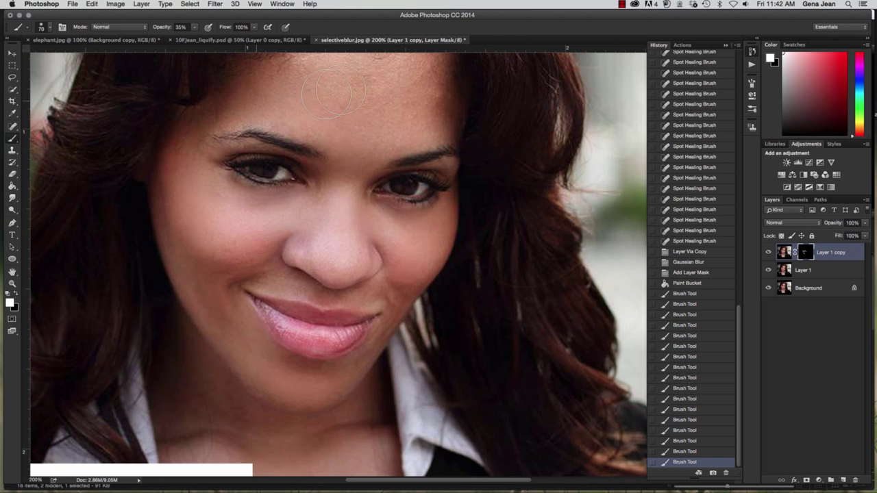
{"action": "mouse_move", "coordinate": [379, 95]}
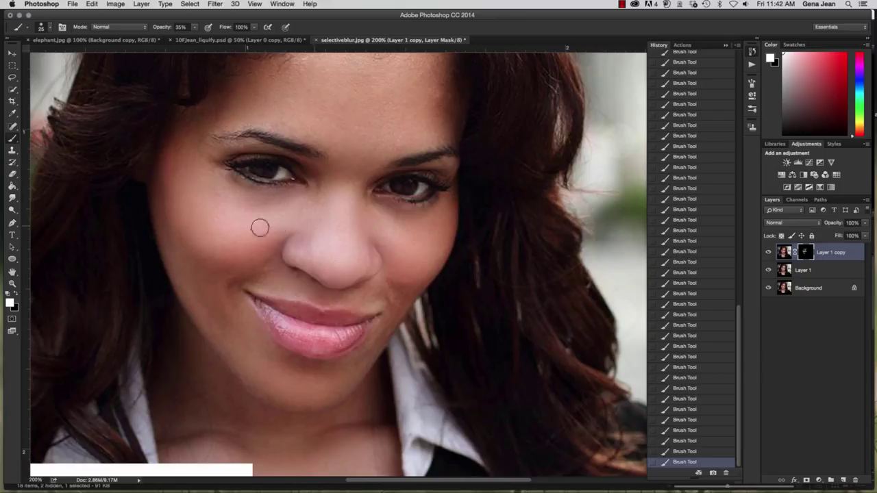
{"action": "mouse_move", "coordinate": [367, 203]}
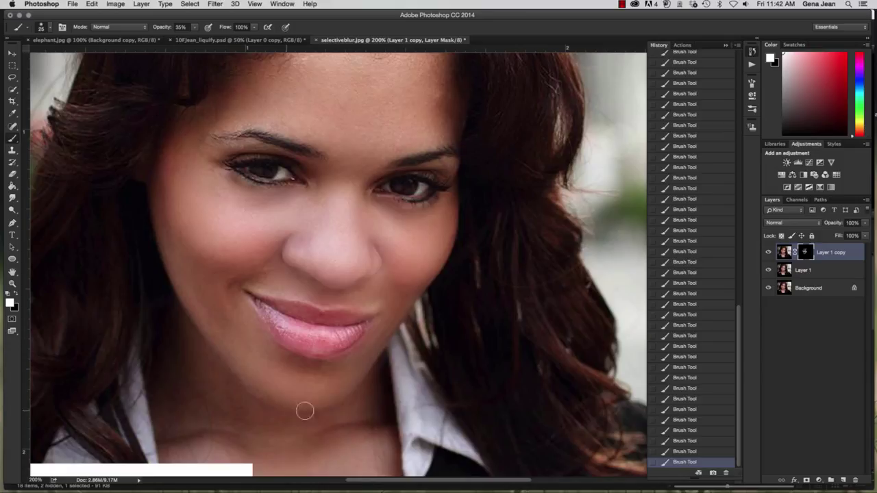
{"action": "mouse_move", "coordinate": [233, 361]}
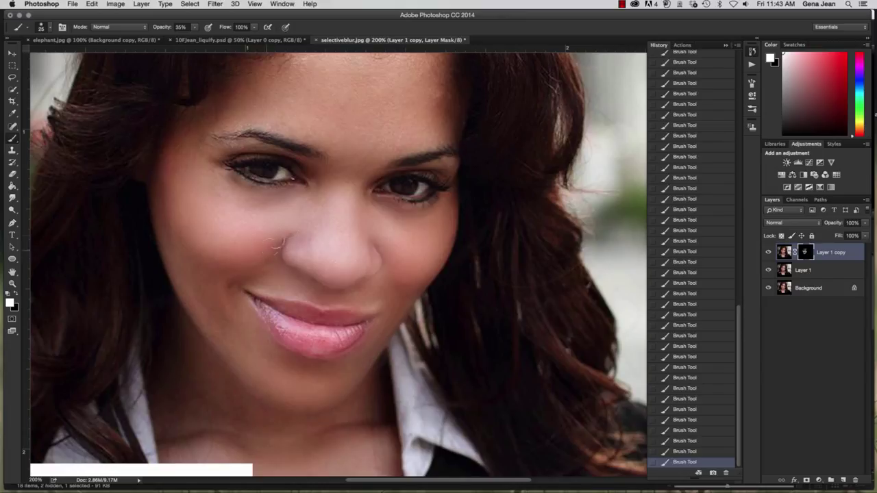
{"action": "mouse_move", "coordinate": [306, 176]}
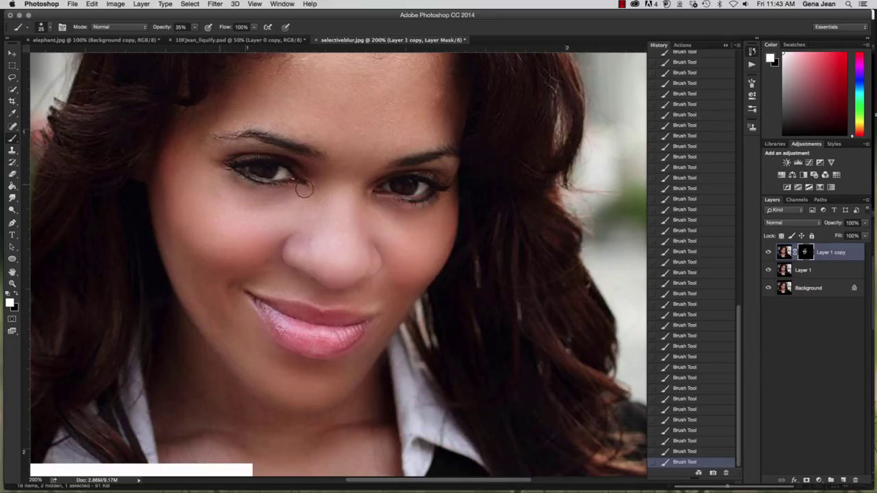
{"action": "mouse_move", "coordinate": [214, 178]}
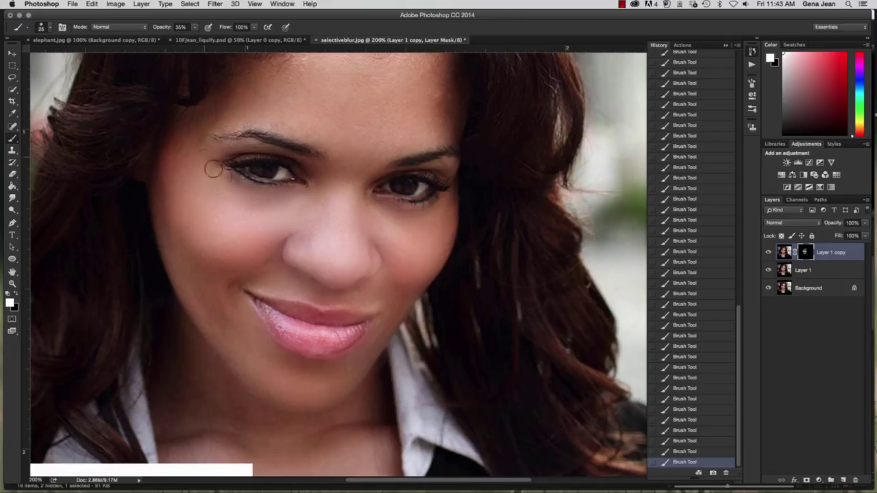
{"action": "mouse_move", "coordinate": [312, 197]}
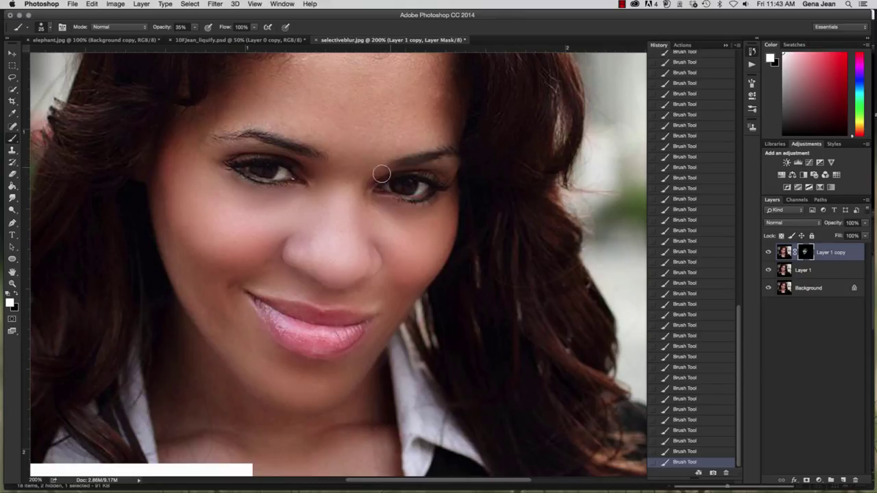
{"action": "mouse_move", "coordinate": [465, 165]}
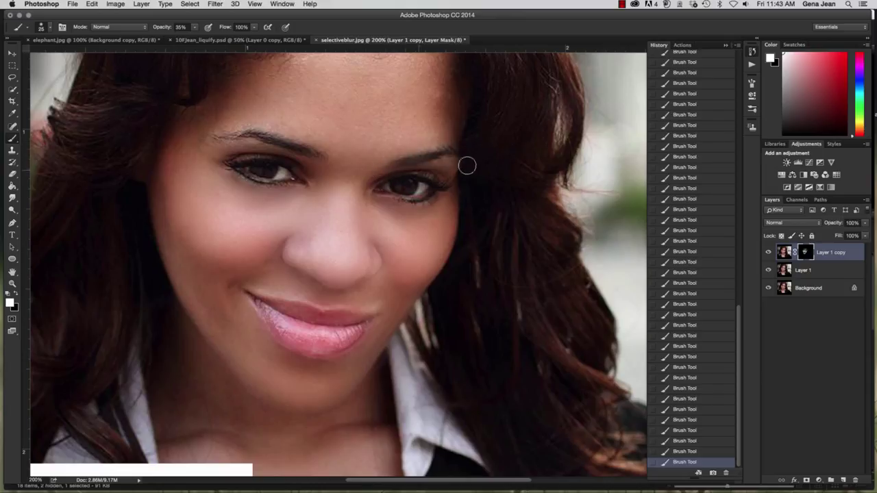
{"action": "mouse_move", "coordinate": [490, 268]}
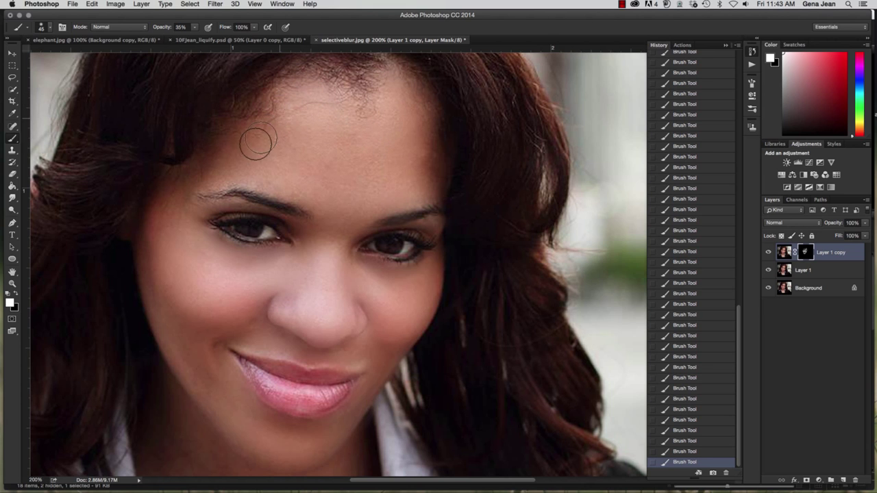
Brush softening onto the forehead near the hairline, above the left eyebrow and around the mouth and chin.
{"action": "left_click_drag", "start_coordinate": [258, 140], "coordinate": [318, 89]}
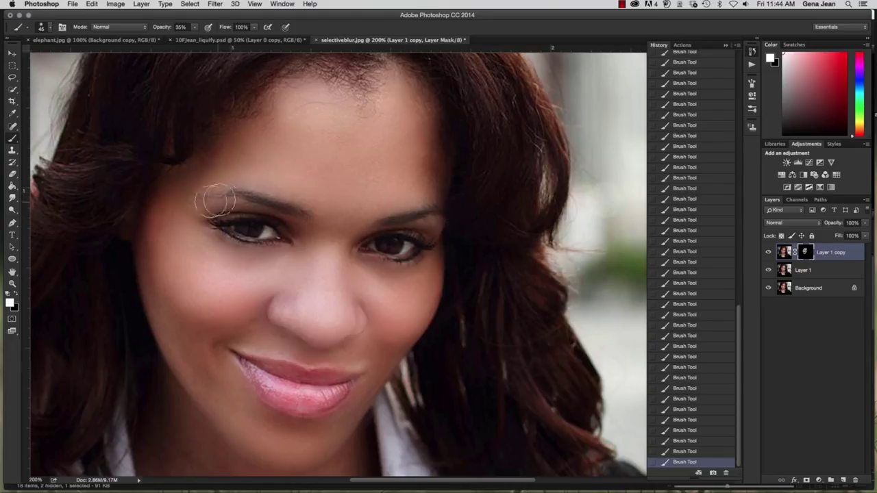
{"action": "left_click_drag", "start_coordinate": [219, 202], "coordinate": [185, 236]}
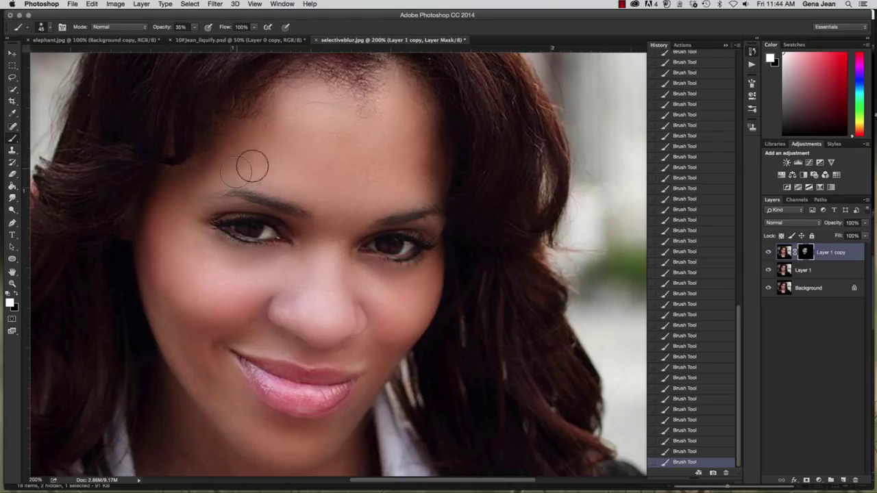
{"action": "mouse_move", "coordinate": [424, 154]}
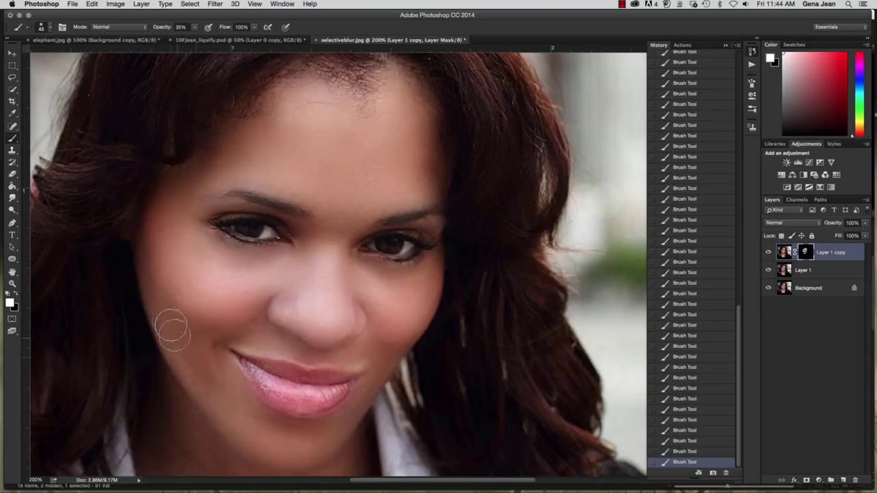
{"action": "mouse_move", "coordinate": [233, 449]}
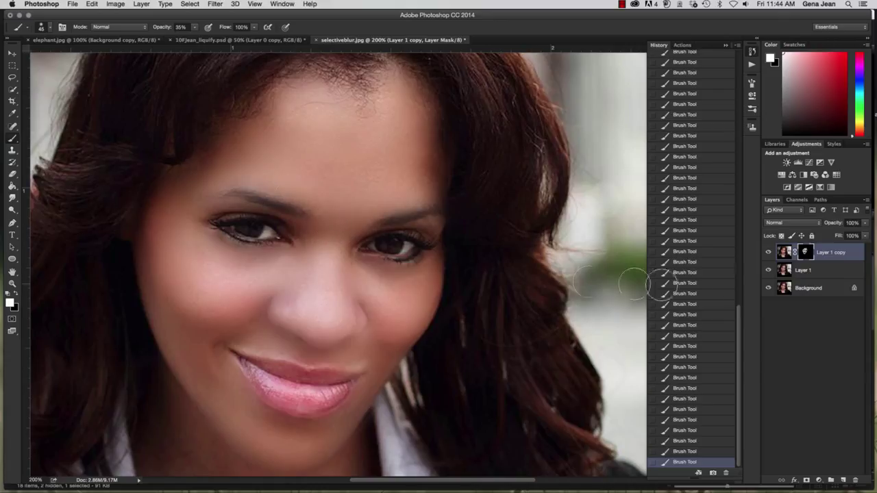
{"action": "mouse_move", "coordinate": [420, 296]}
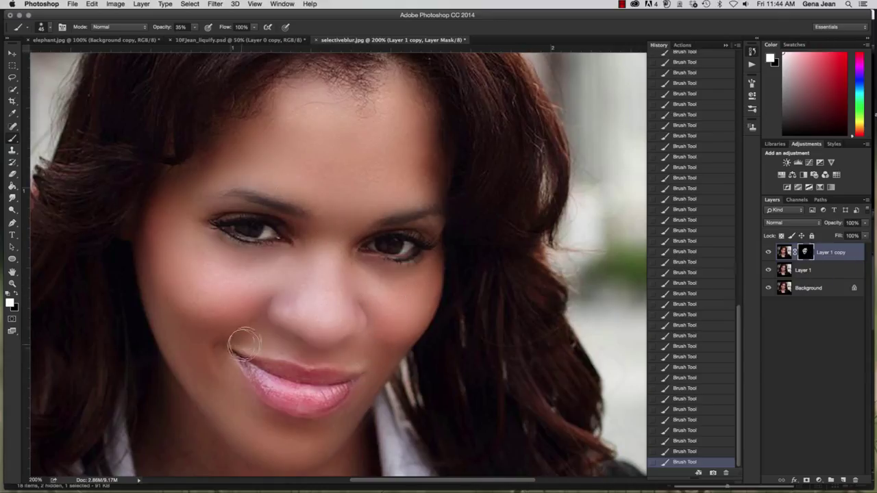
{"action": "left_click_drag", "start_coordinate": [244, 343], "coordinate": [298, 339]}
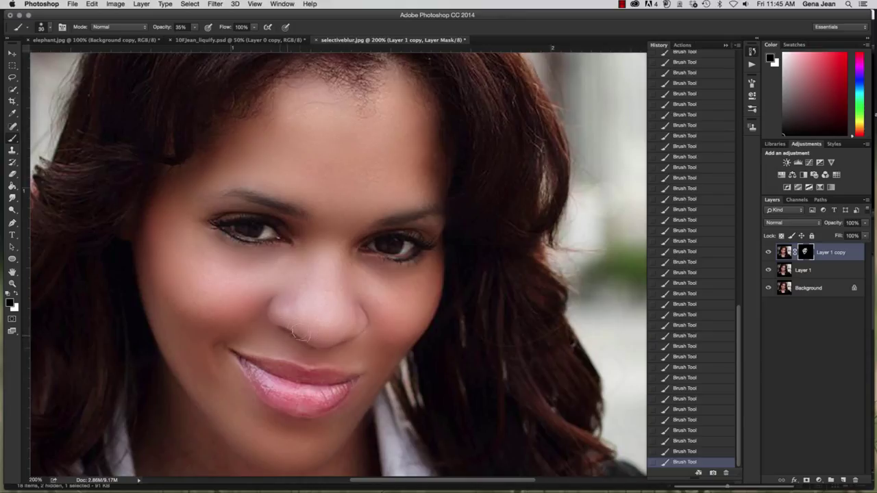
{"action": "mouse_move", "coordinate": [357, 321]}
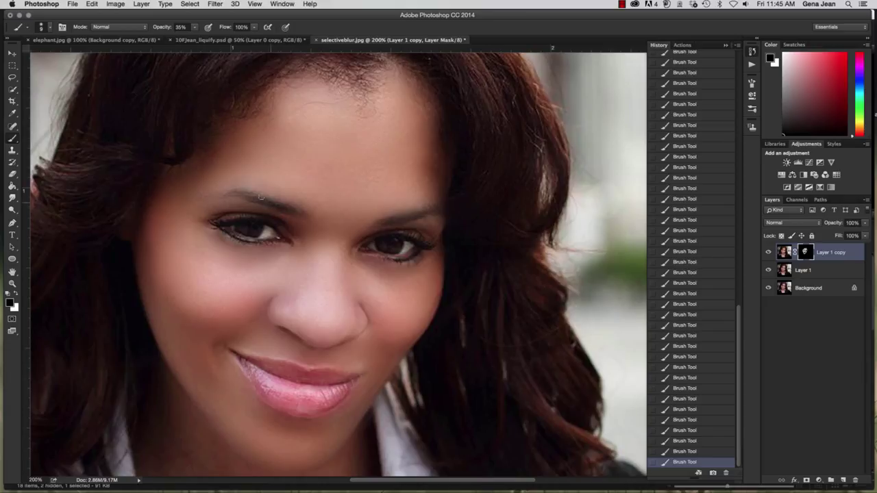
{"action": "mouse_move", "coordinate": [404, 227]}
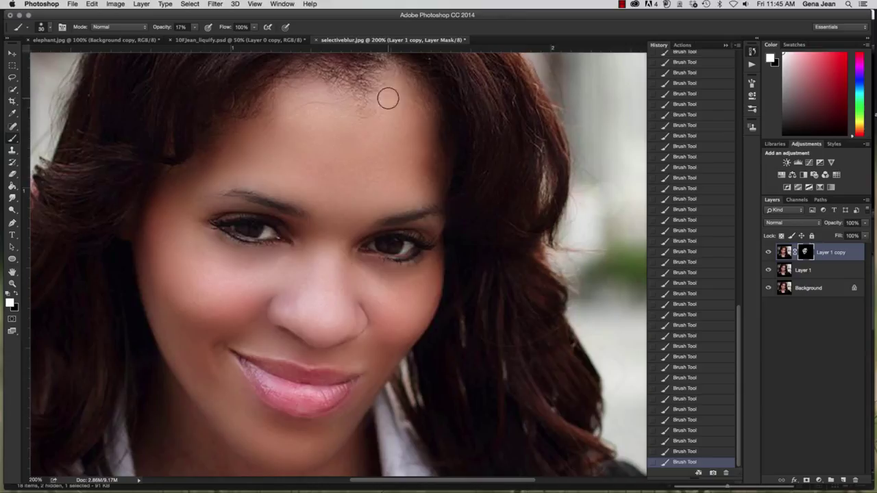
{"action": "mouse_move", "coordinate": [354, 93]}
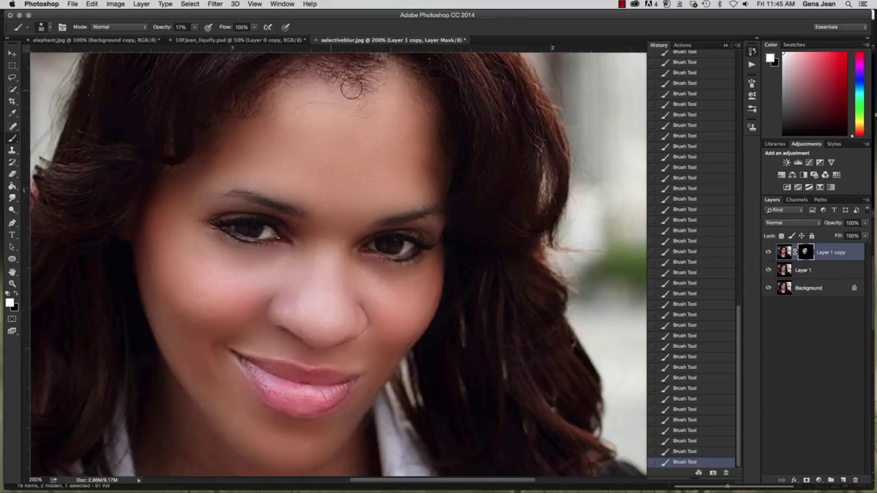
{"action": "mouse_move", "coordinate": [408, 90]}
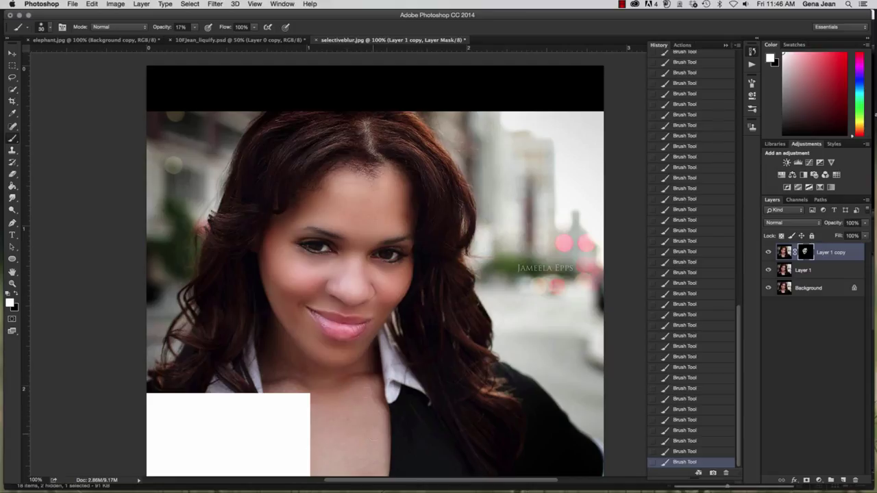
{"action": "mouse_move", "coordinate": [378, 430]}
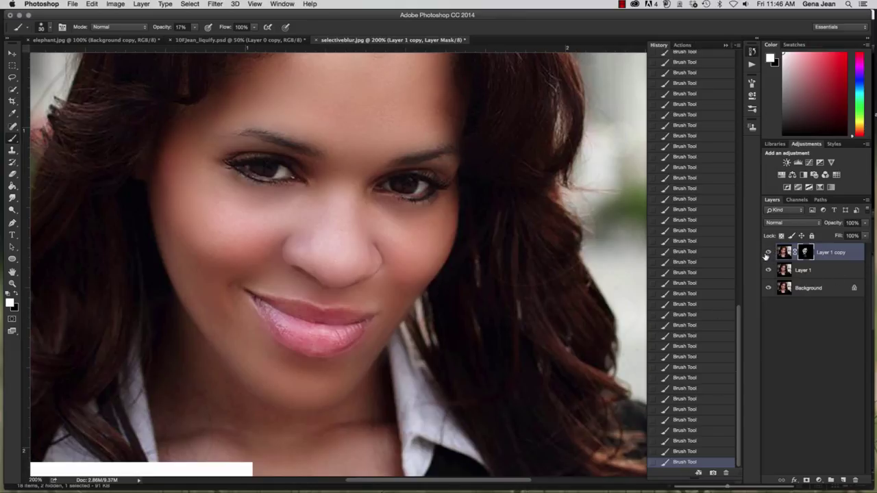
{"action": "left_click", "coordinate": [767, 252]}
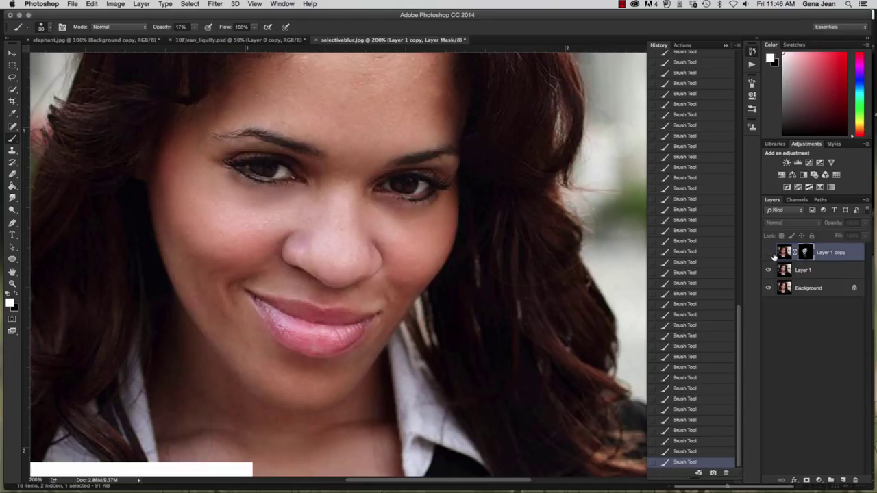
{"action": "left_click", "coordinate": [767, 252]}
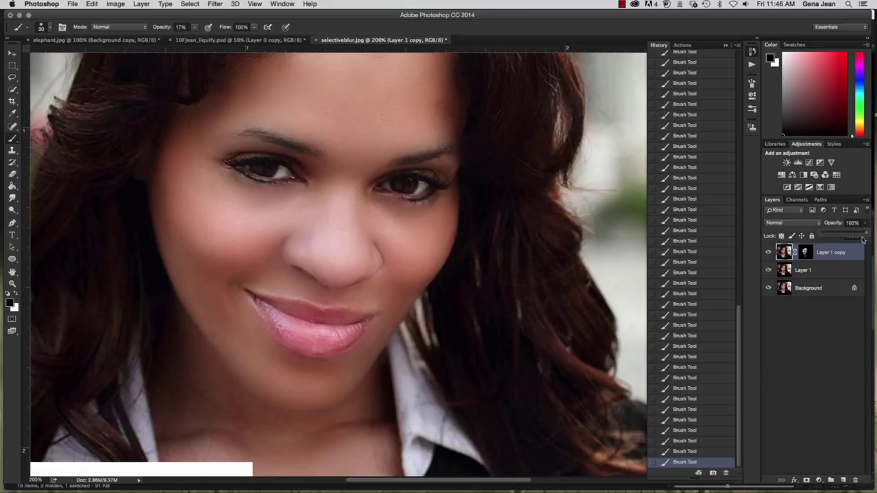
Lower and fine-tune the opacity of the blurred Layer 1 copy.
{"action": "left_click_drag", "start_coordinate": [861, 236], "coordinate": [852, 236]}
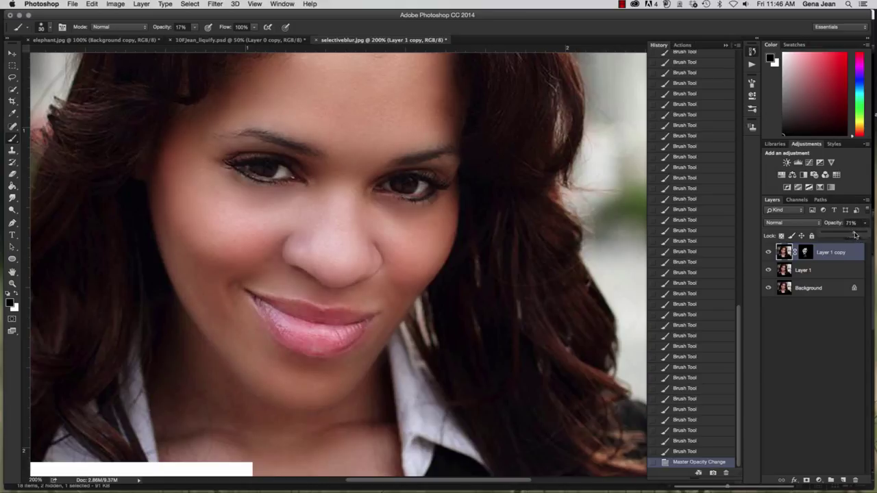
{"action": "left_click_drag", "start_coordinate": [855, 236], "coordinate": [843, 236]}
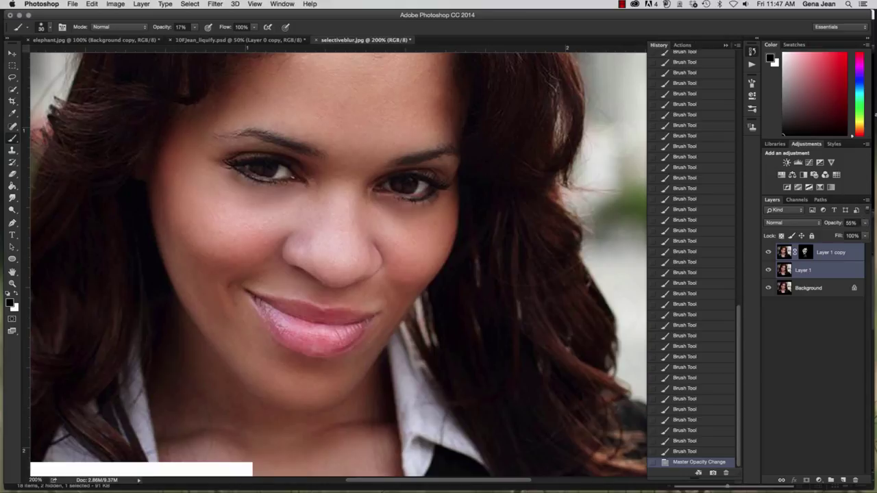
{"action": "mouse_move", "coordinate": [817, 263]}
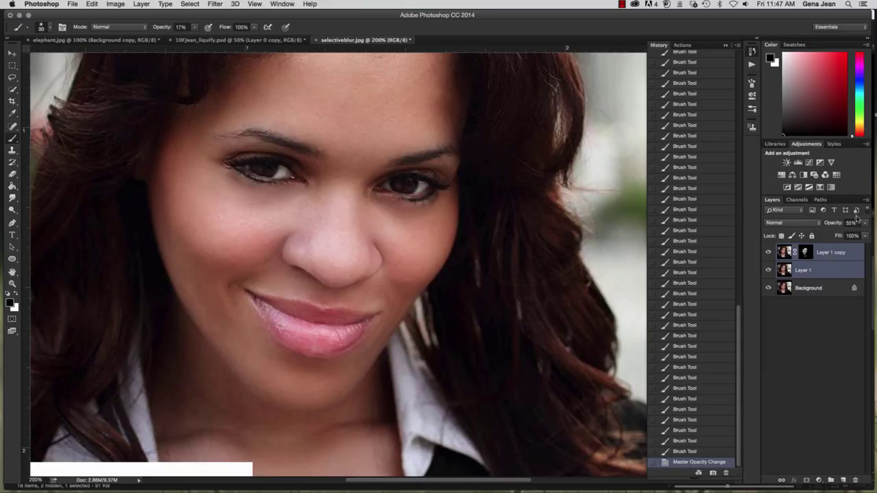
Create a layer group named Enhancements from the selected blur layers via the Layers panel menu.
{"action": "left_click", "coordinate": [859, 200]}
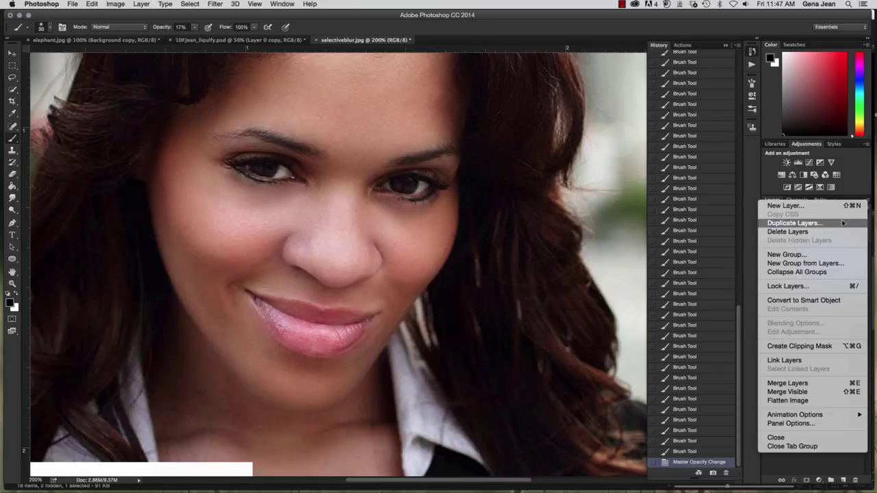
{"action": "left_click", "coordinate": [811, 263]}
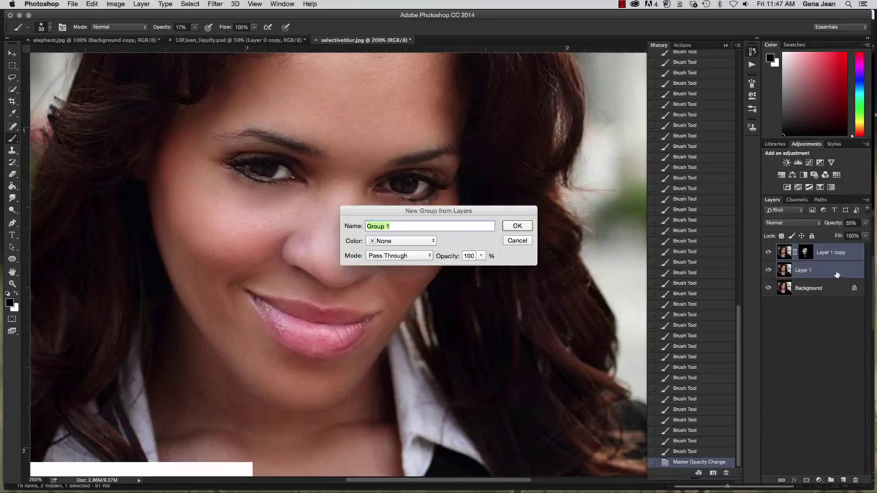
{"action": "type", "text": "E"}
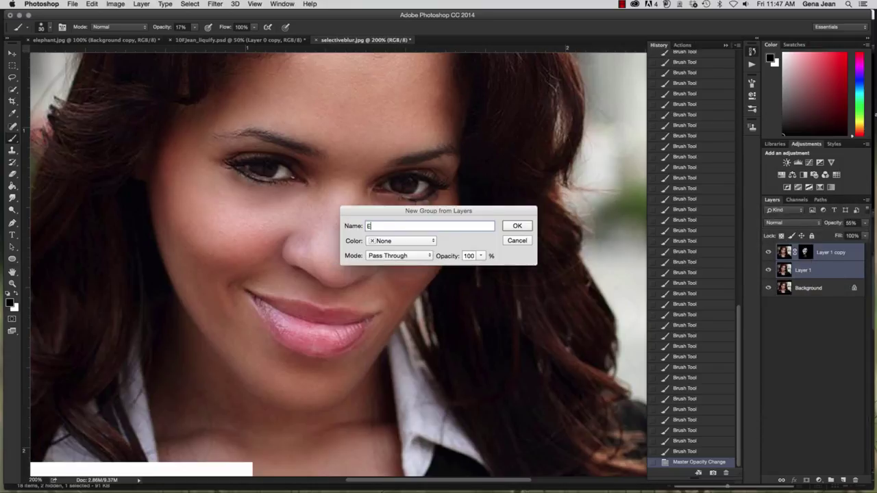
{"action": "type", "text": "nhanc"}
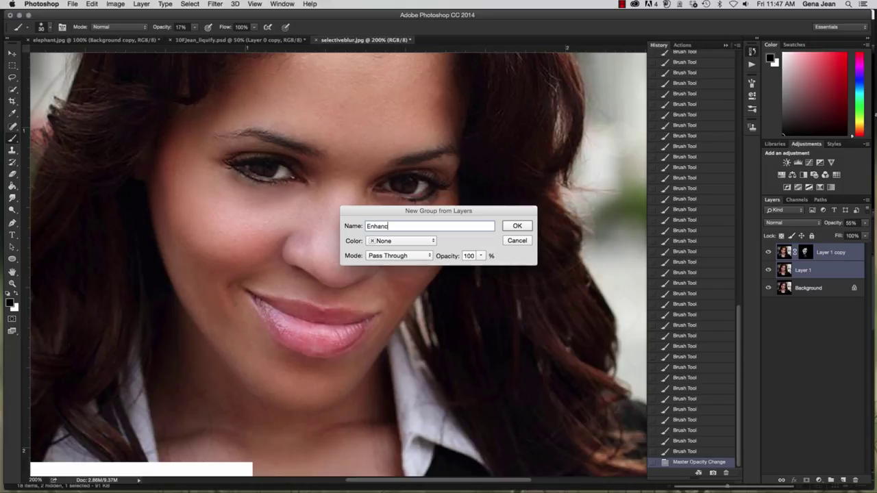
{"action": "type", "text": "ements"}
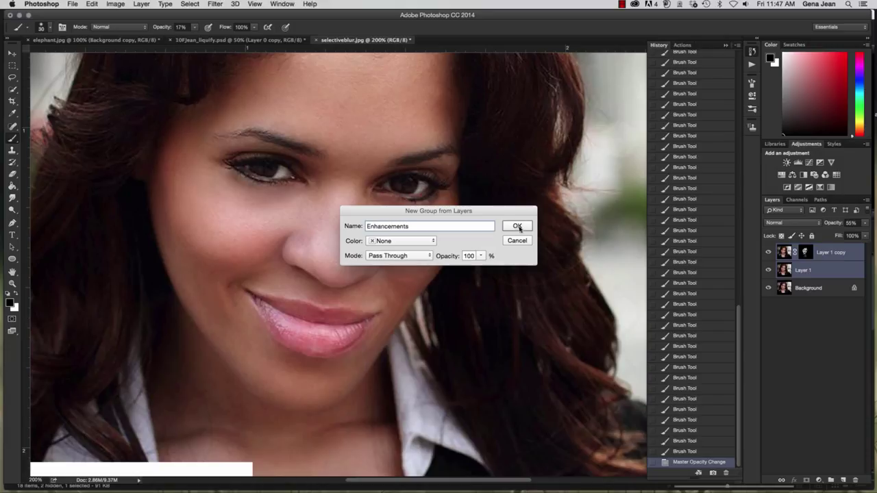
{"action": "left_click", "coordinate": [517, 226]}
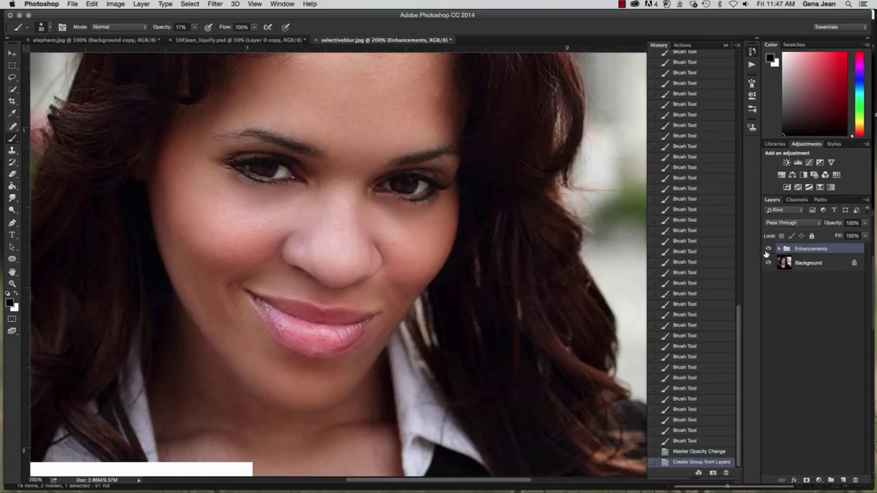
{"action": "left_click", "coordinate": [767, 248]}
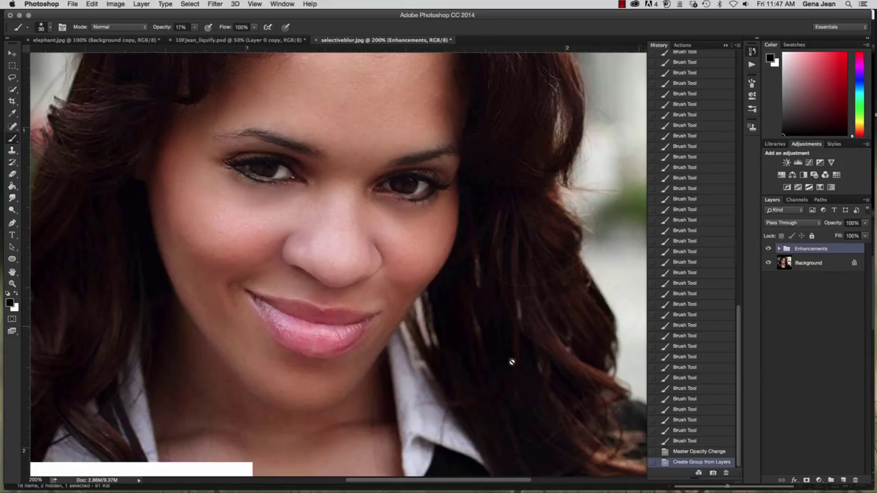
{"action": "mouse_move", "coordinate": [647, 365]}
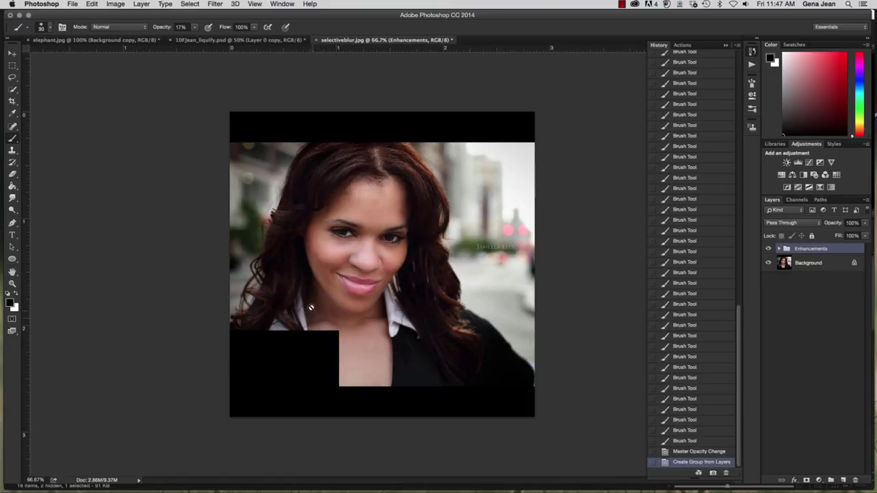
Start Save As with file name 10GJean_selectiveblur.psd in the Chapter10 folder, Photoshop format.
{"action": "left_click", "coordinate": [819, 263]}
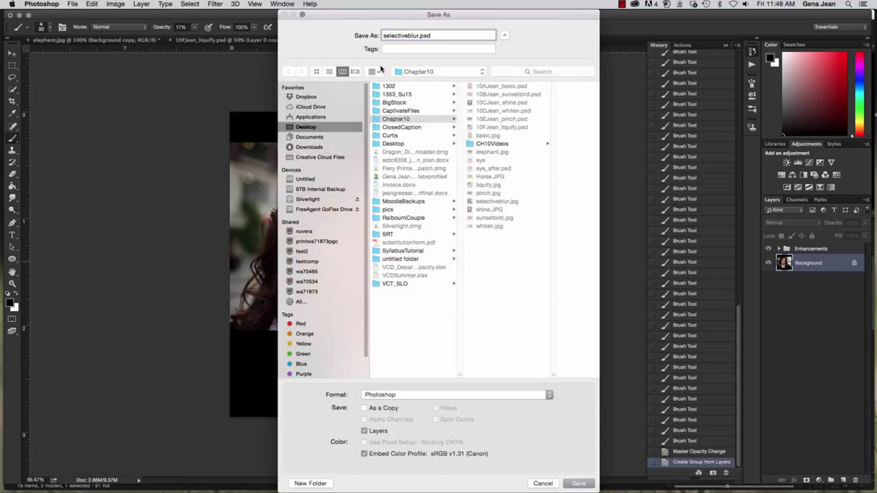
{"action": "type", "text": "10GJean_"}
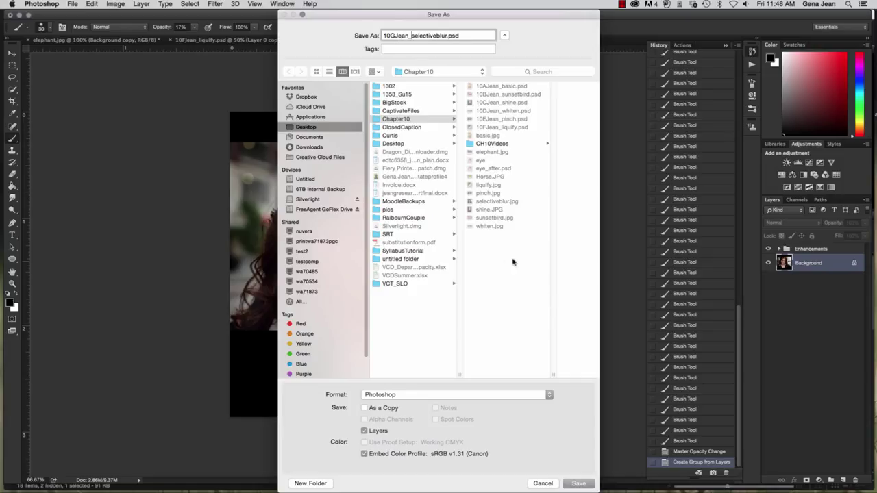
{"action": "mouse_move", "coordinate": [412, 210]}
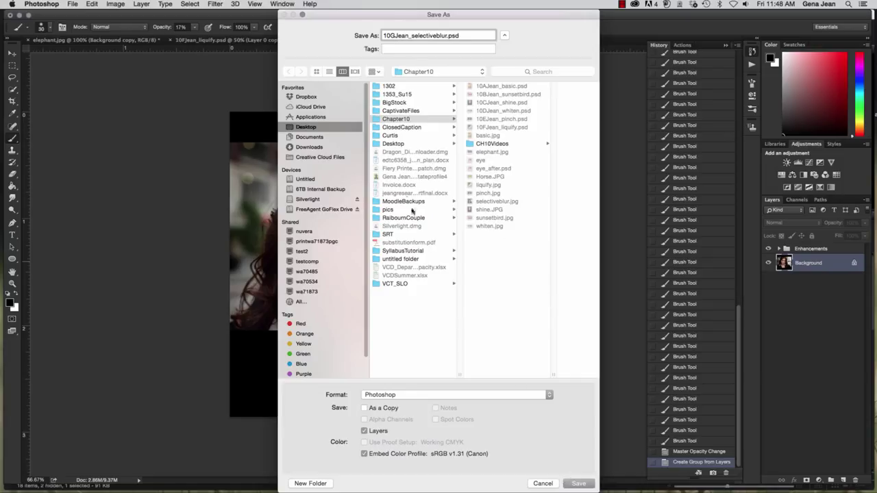
{"action": "left_click", "coordinate": [395, 118]}
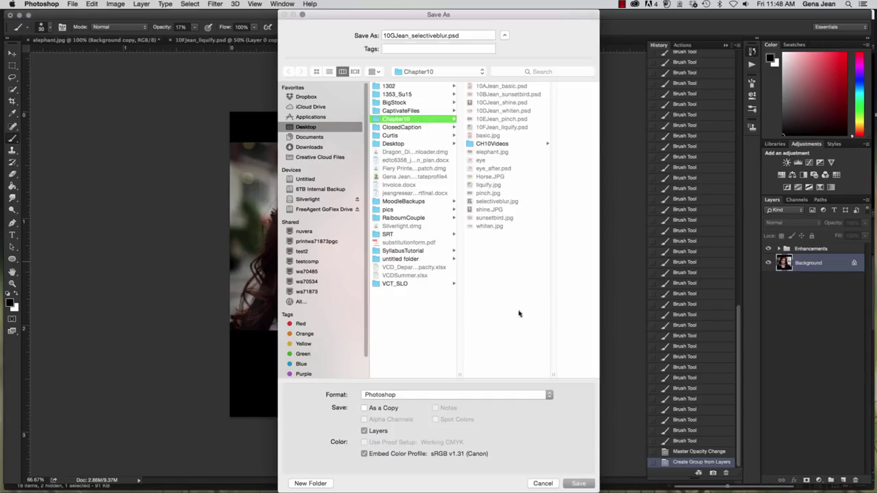